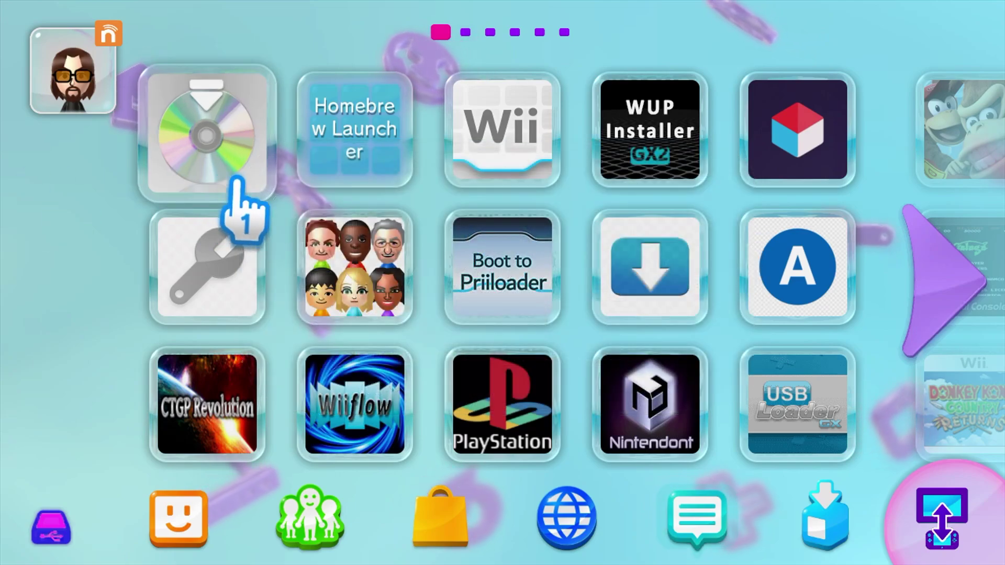
Launch Aroma, leave the plugin configuration menu, and browse the Aroma Updater package list.
click(353, 130)
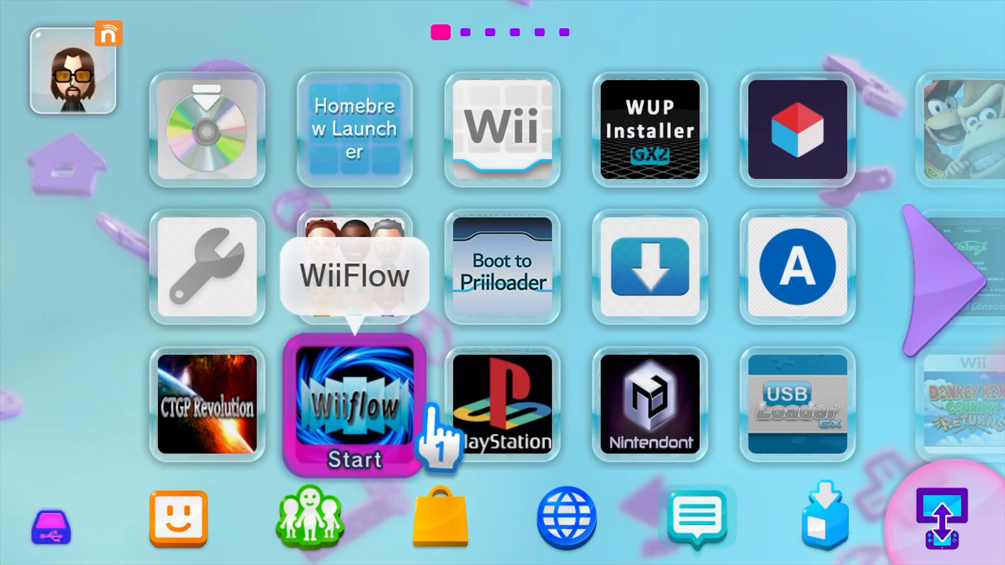
mouse_move(649, 268)
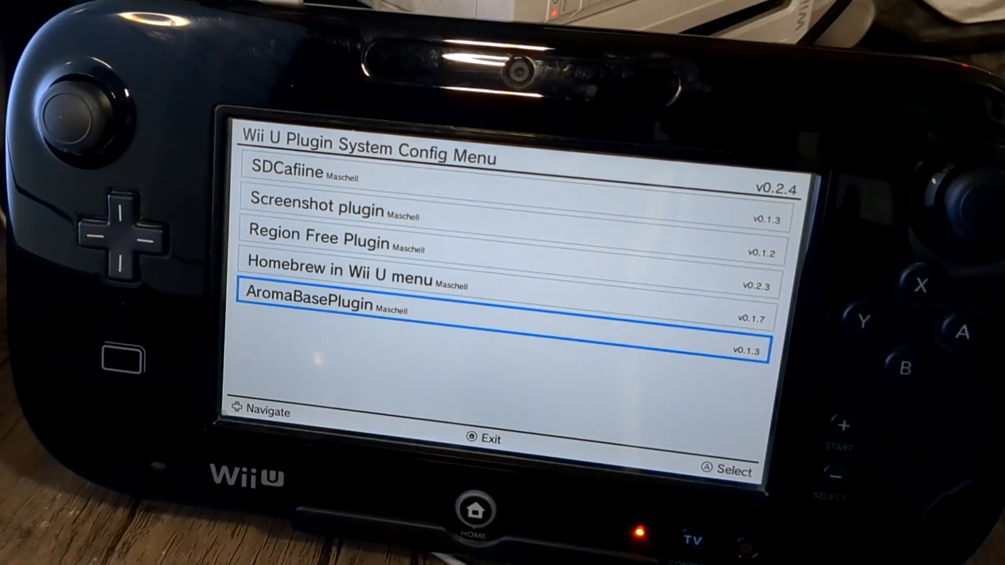
key(Up)
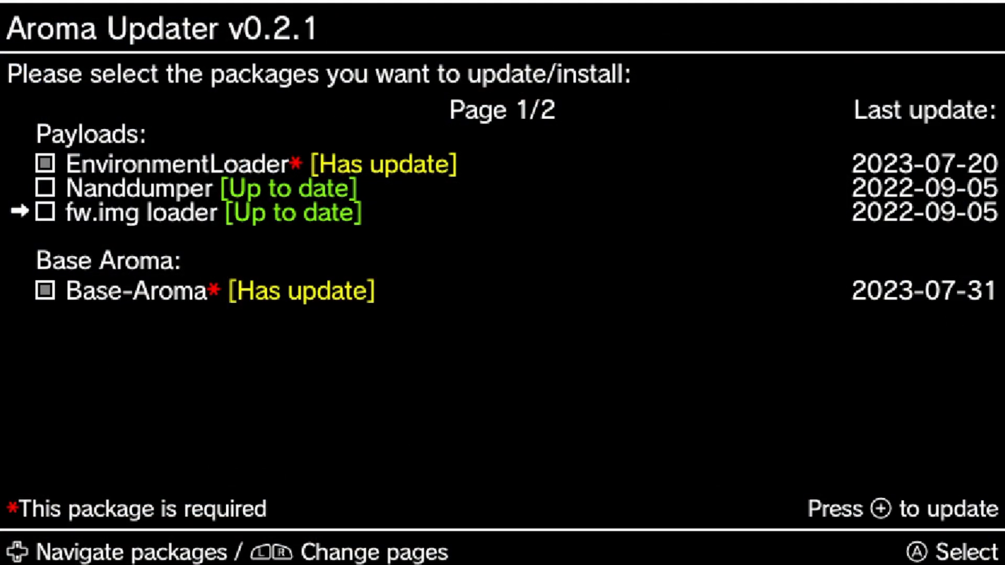
key(down)
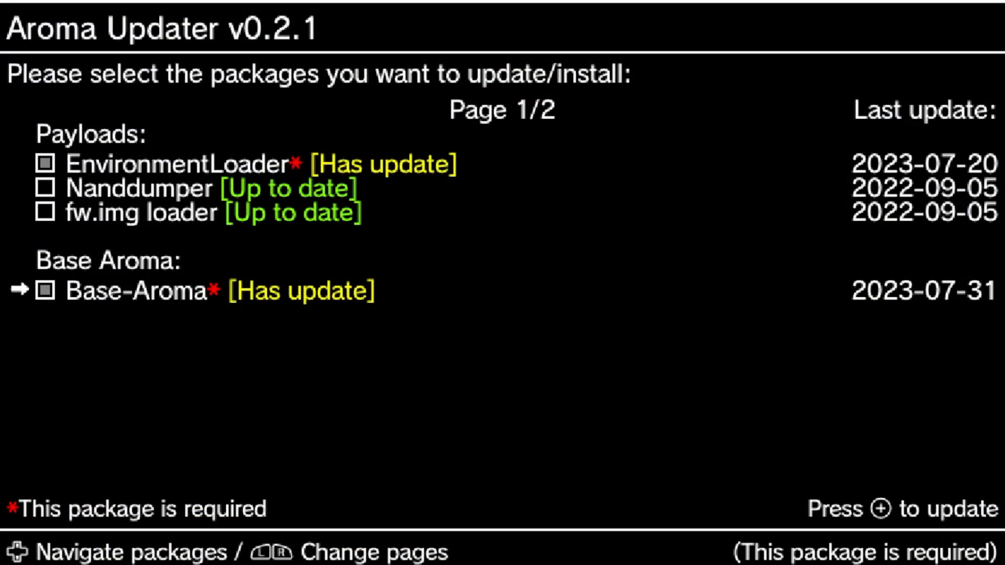
key(up)
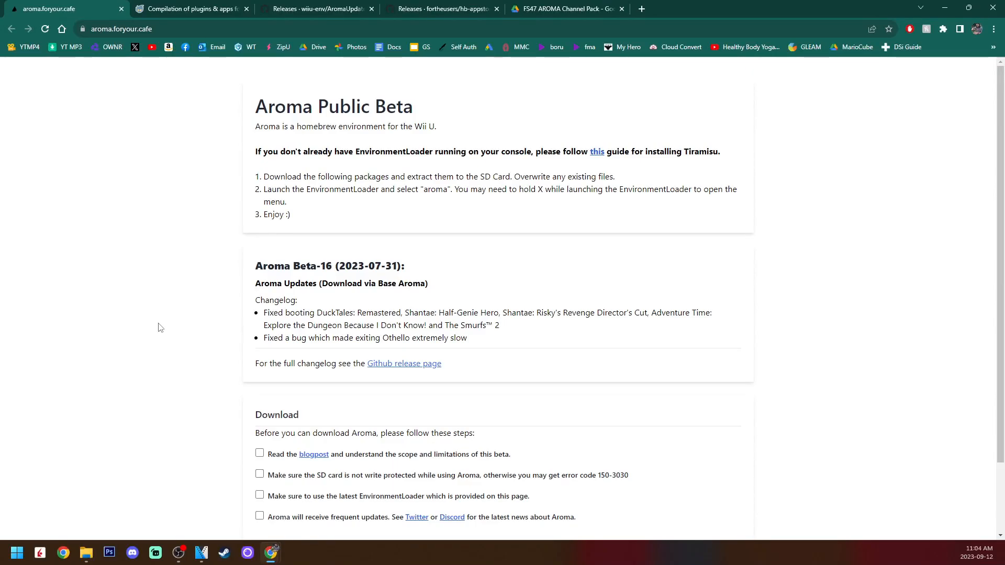
mouse_move(158, 278)
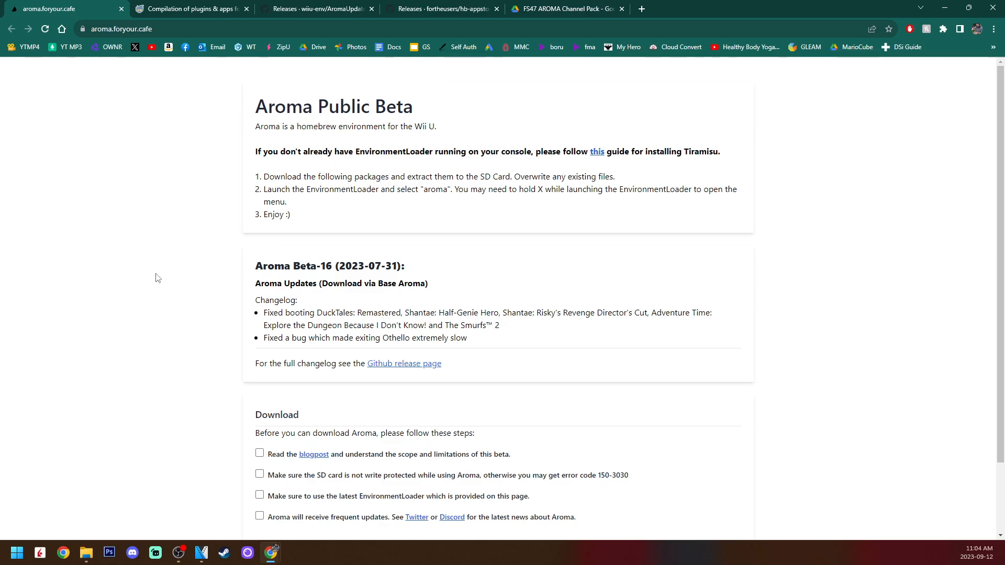
mouse_move(792, 232)
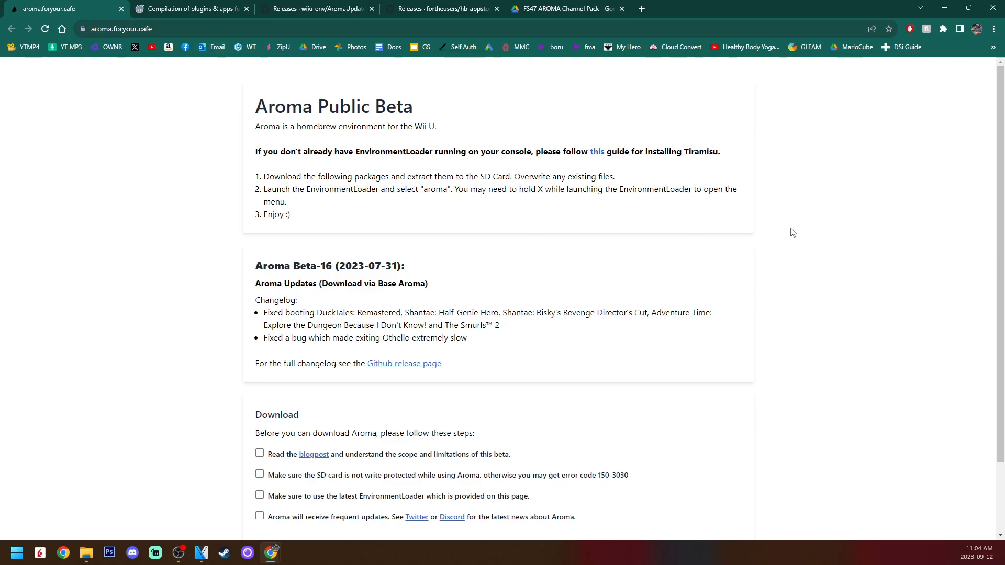
mouse_move(790, 229)
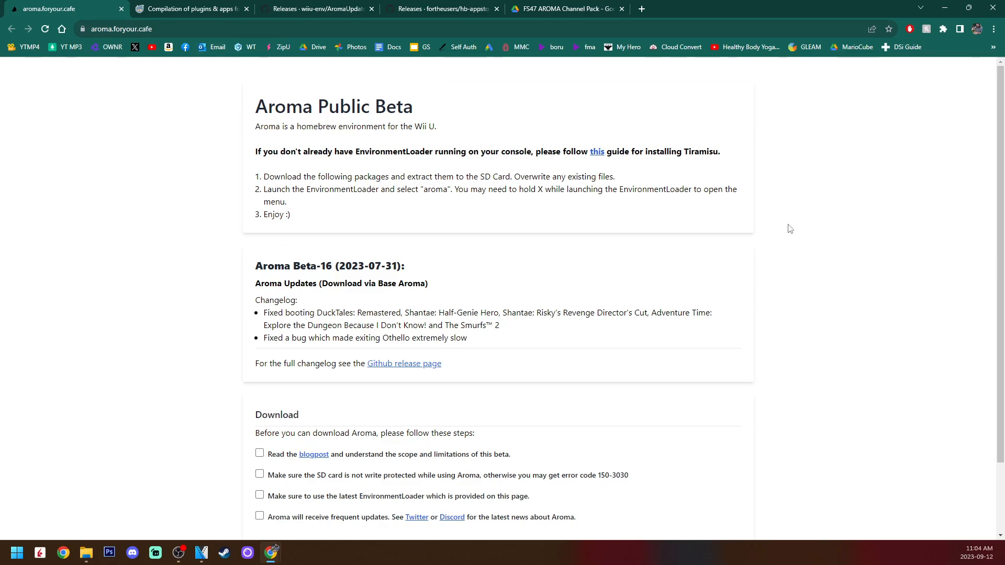
mouse_move(254, 110)
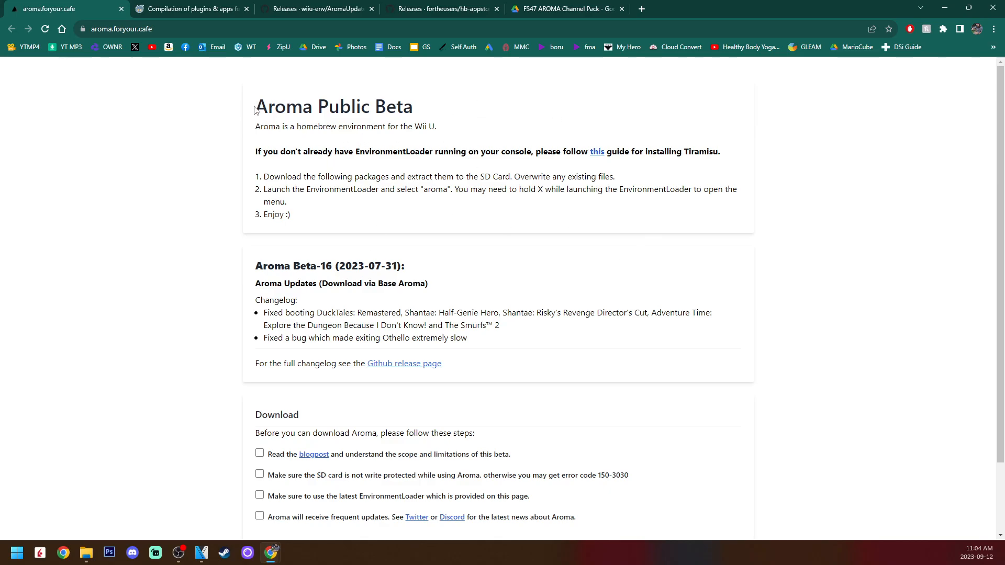
mouse_move(471, 115)
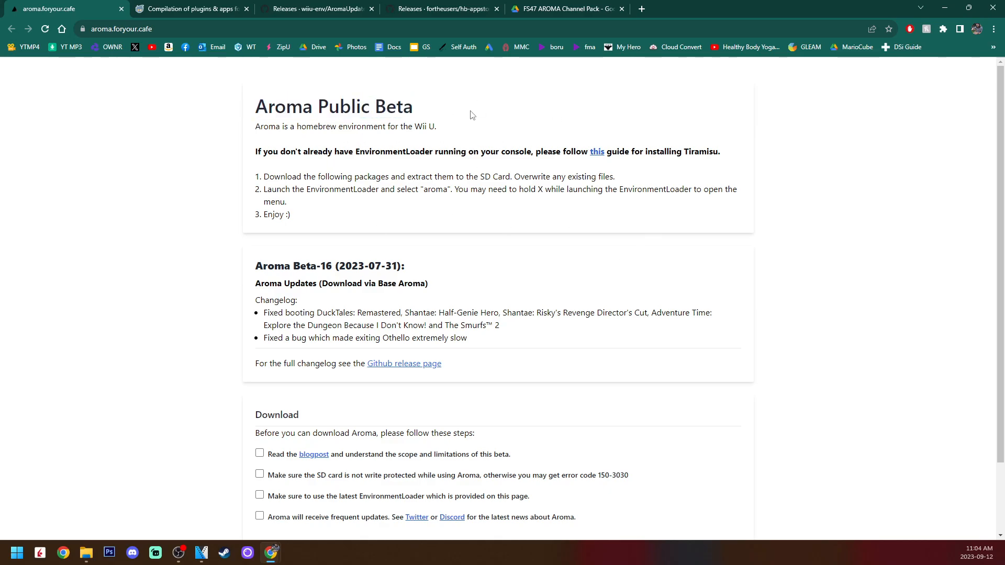
mouse_move(808, 199)
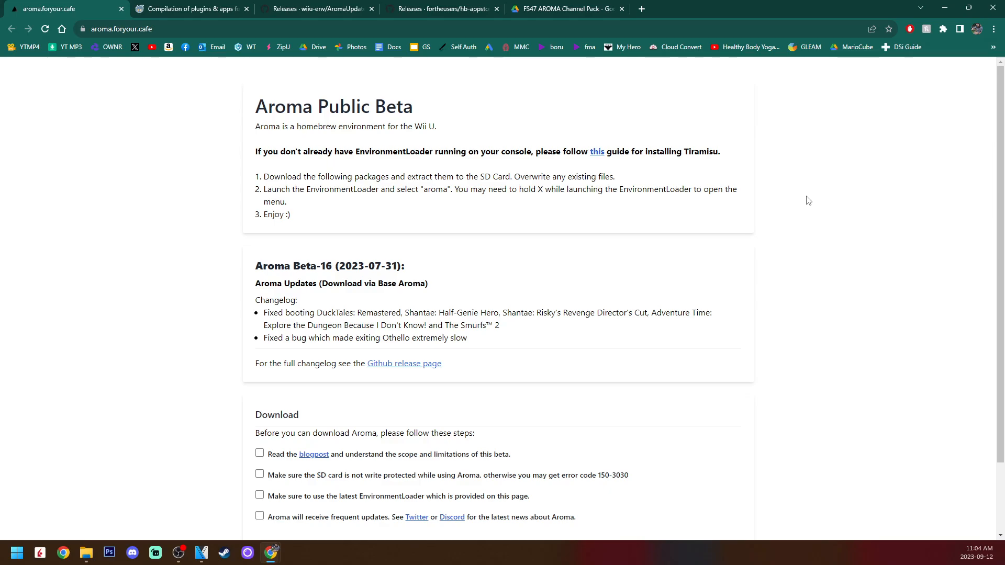
mouse_move(790, 209)
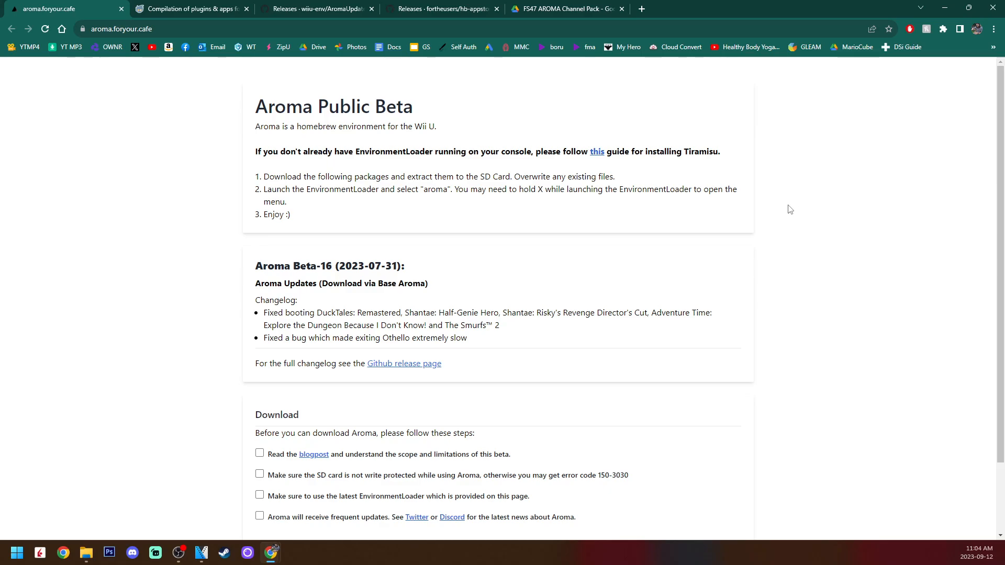
Scroll to the Download checklist and open the linked Aroma blog post.
scroll(down, 3)
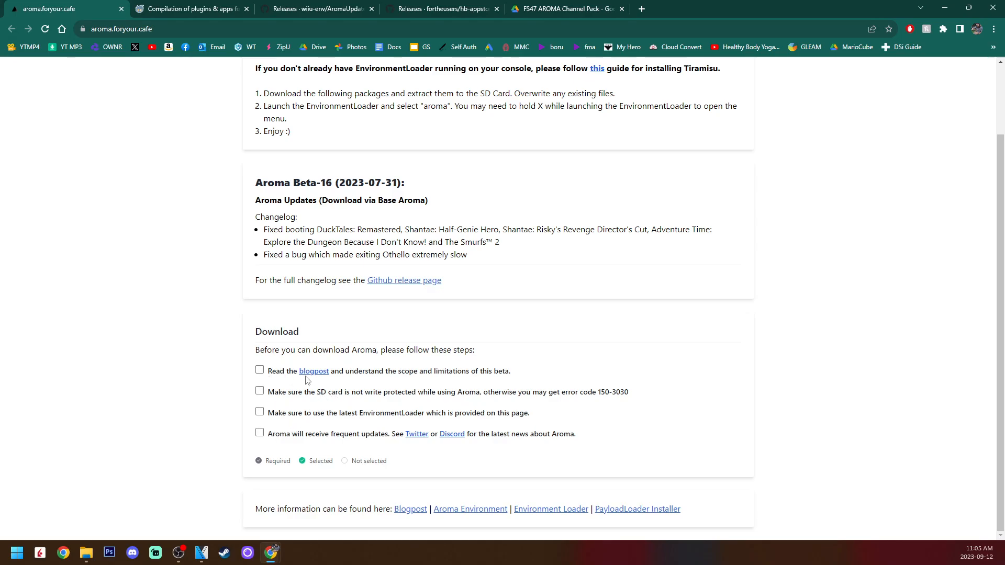
click(313, 371)
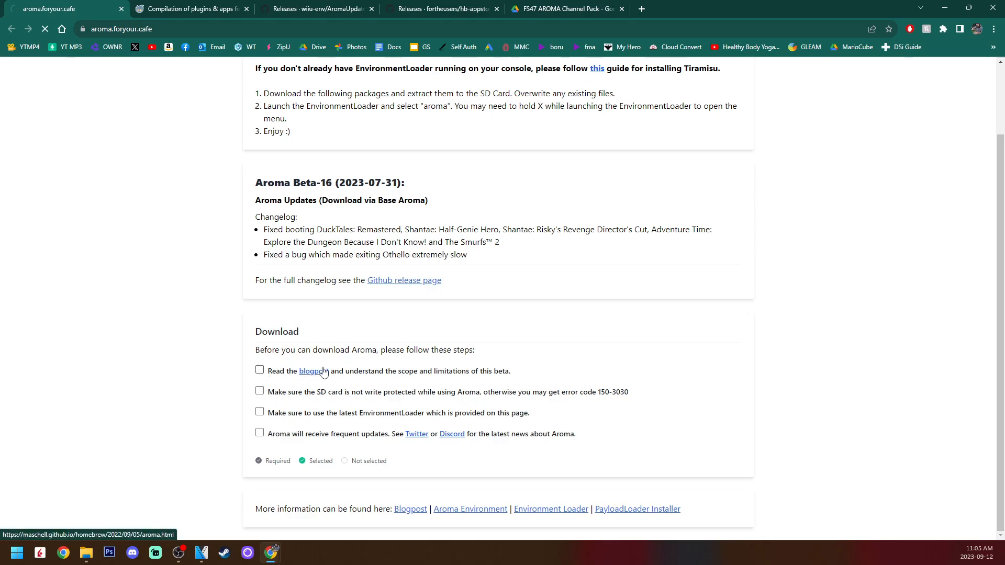
Read through the Aroma blog post on maschell.github.io down to its download section.
click(309, 371)
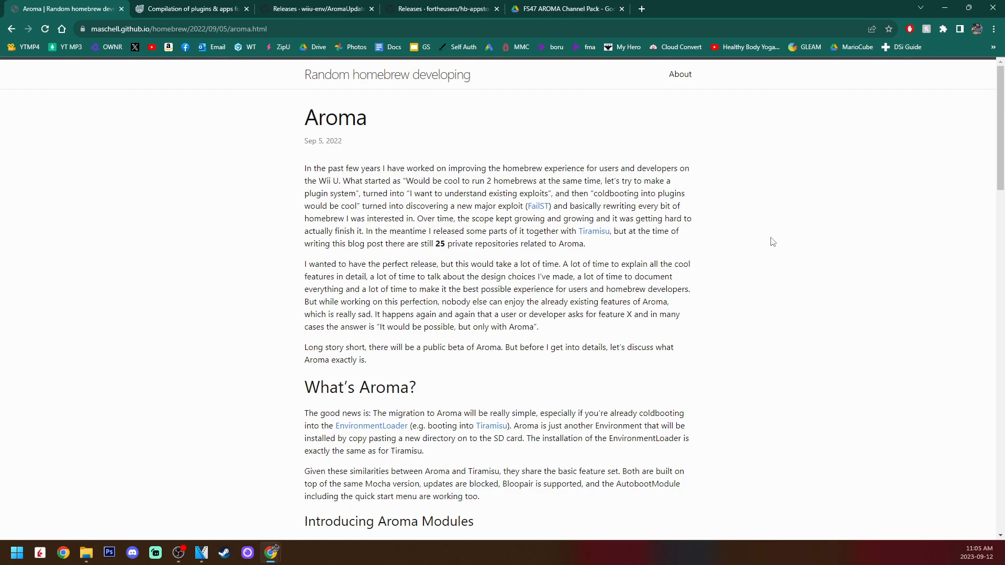
mouse_move(784, 230)
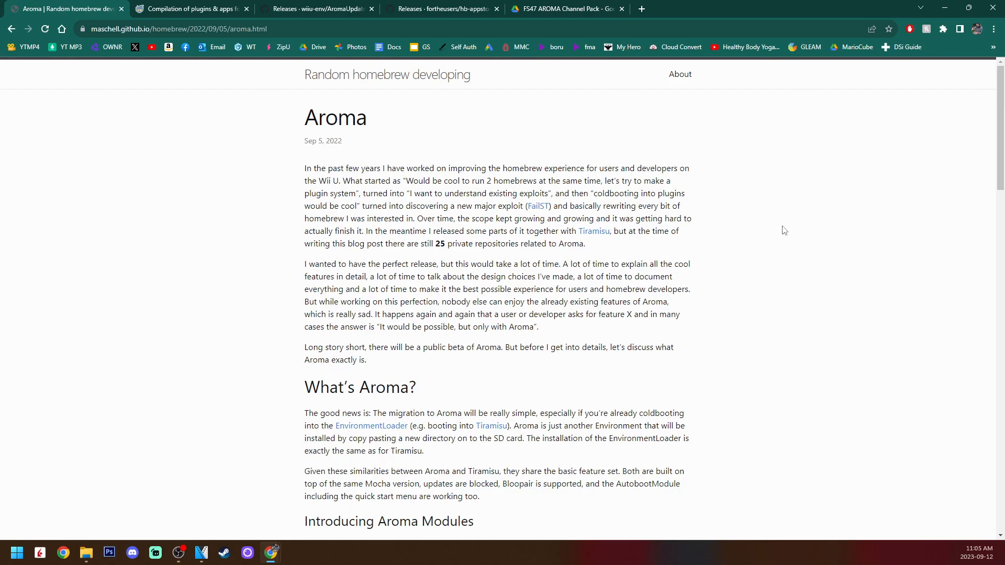
scroll(down, 3)
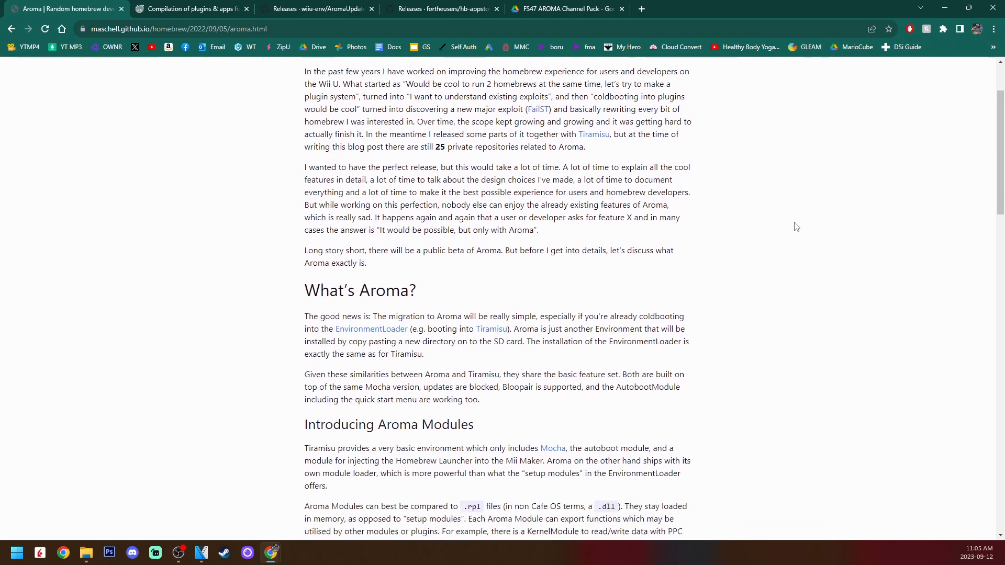
scroll(down, 3)
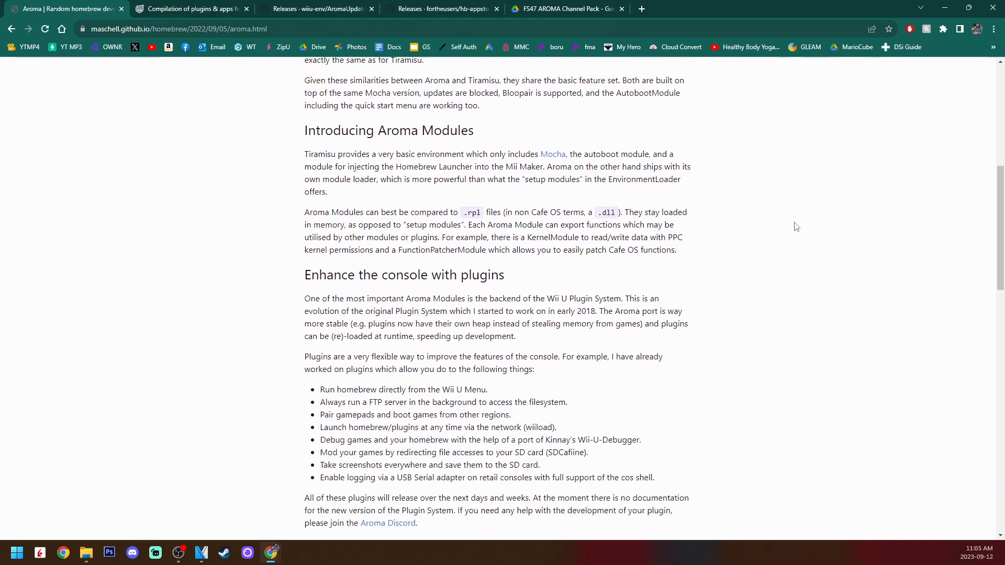
scroll(down, 3)
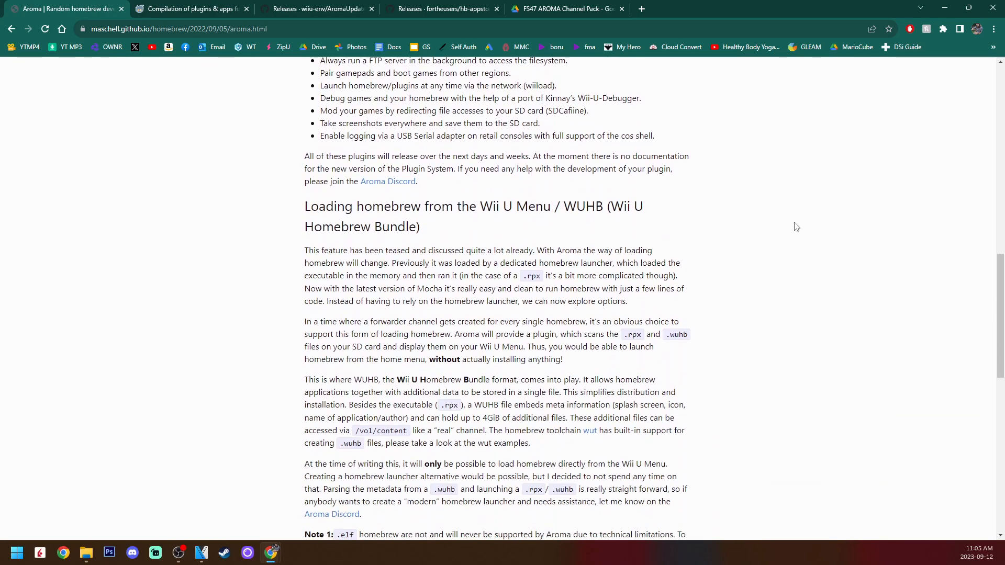
scroll(down, 3)
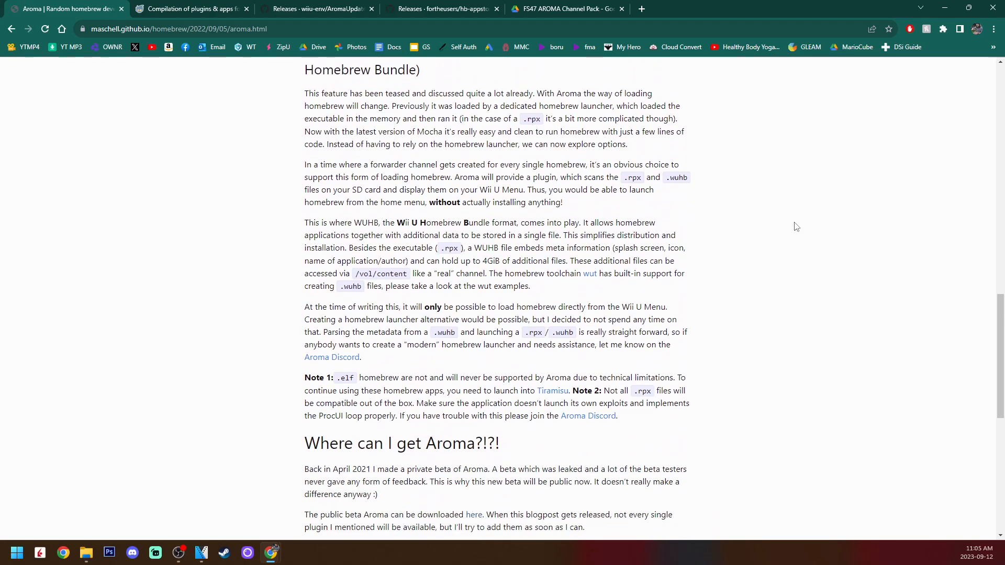
scroll(down, 3)
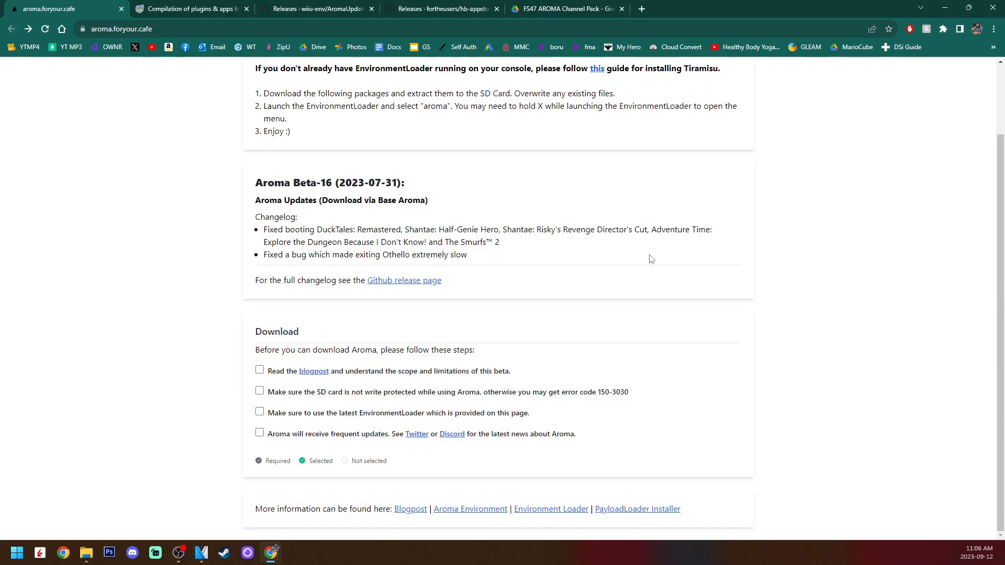
Unlock the download options and download the Base Aroma package, aroma-beta-16.zip.
click(259, 370)
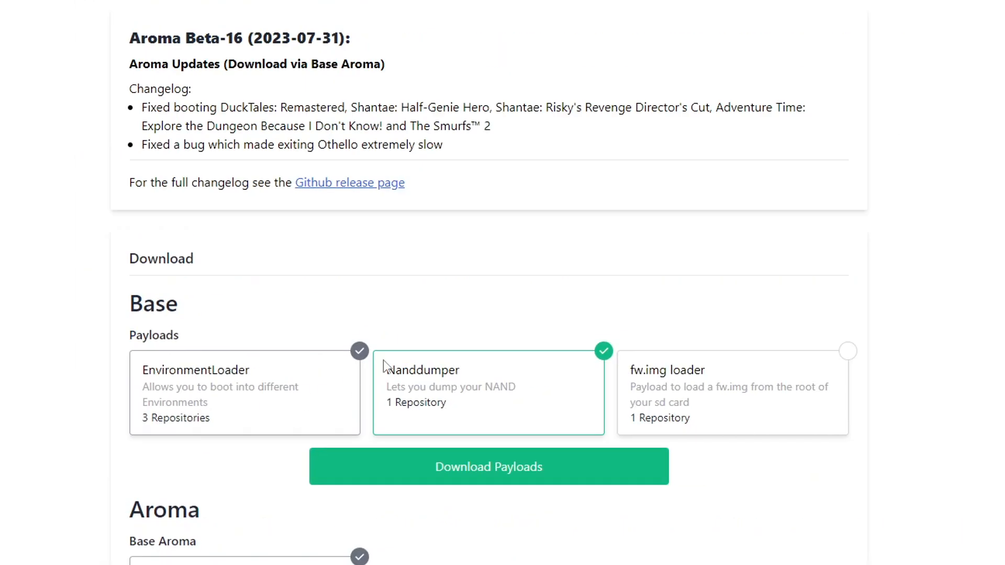
scroll(down, 3)
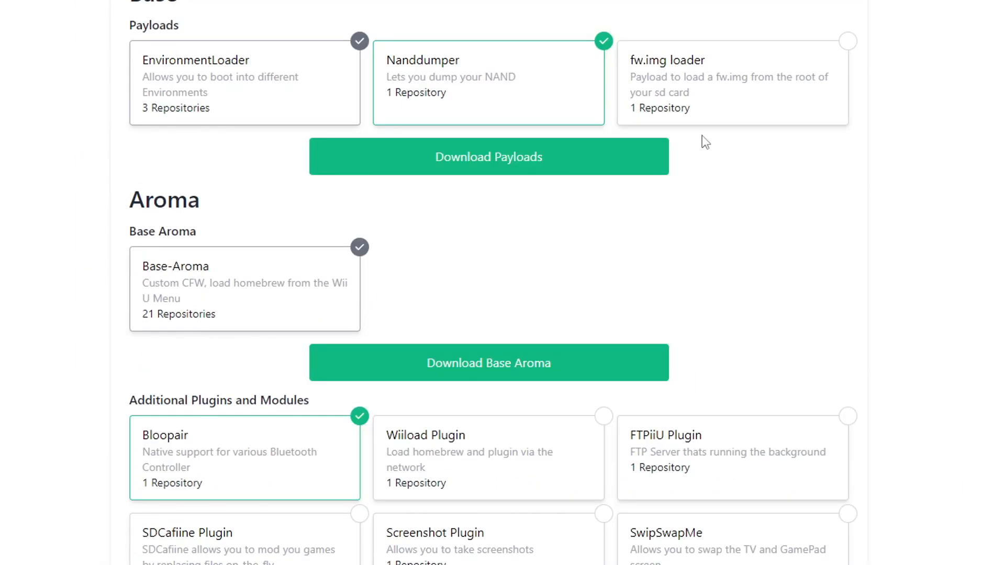
mouse_move(221, 83)
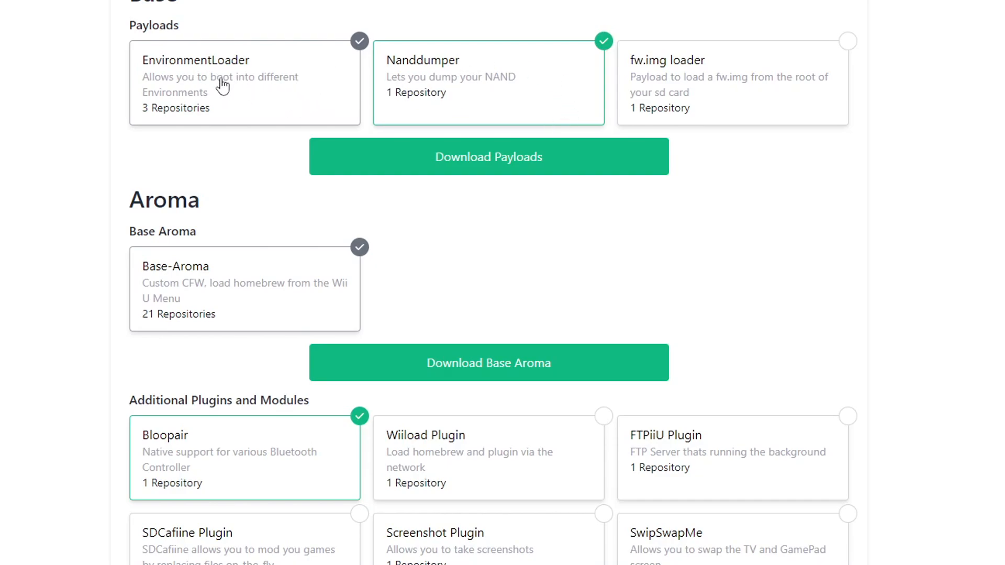
mouse_move(983, 225)
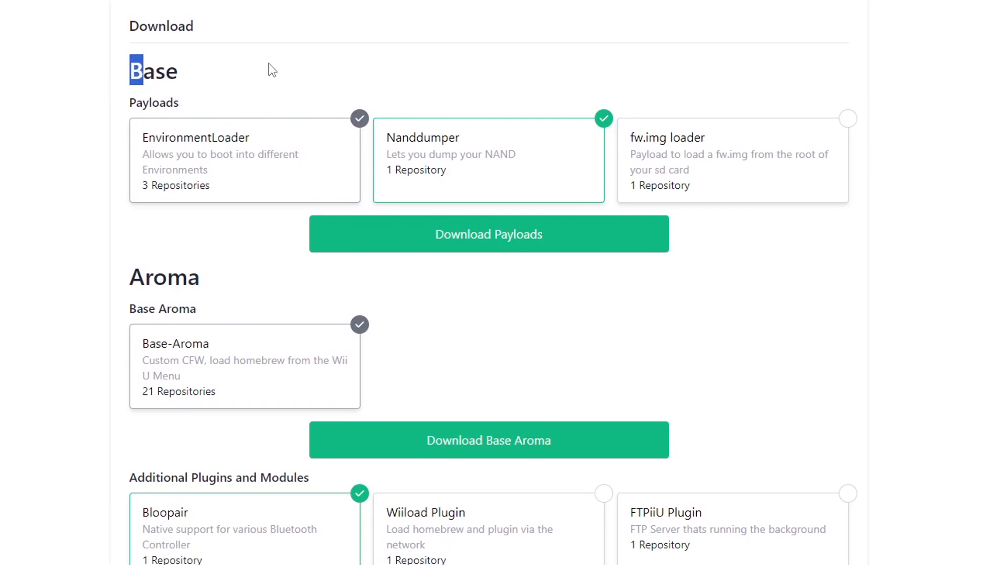
mouse_move(548, 236)
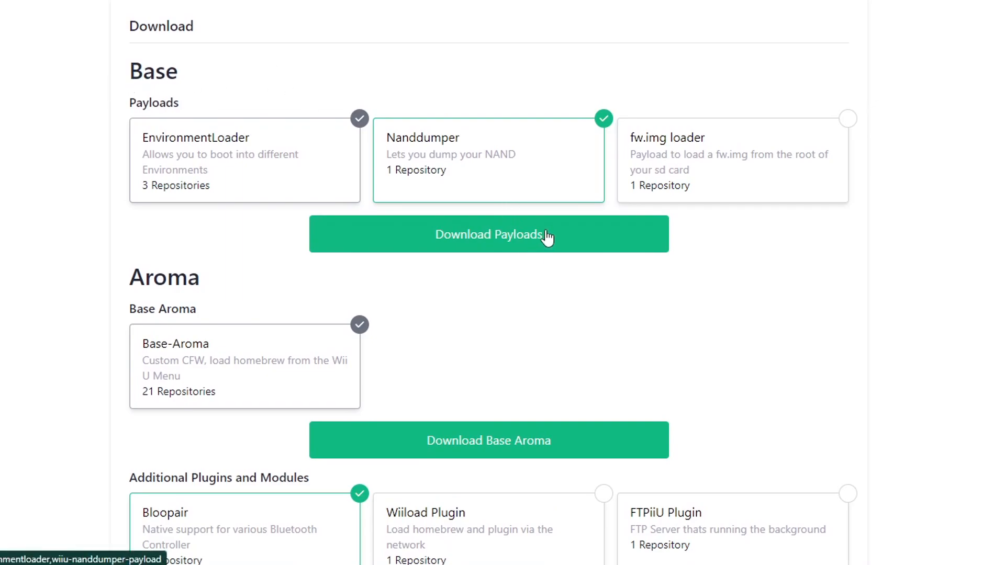
mouse_move(544, 245)
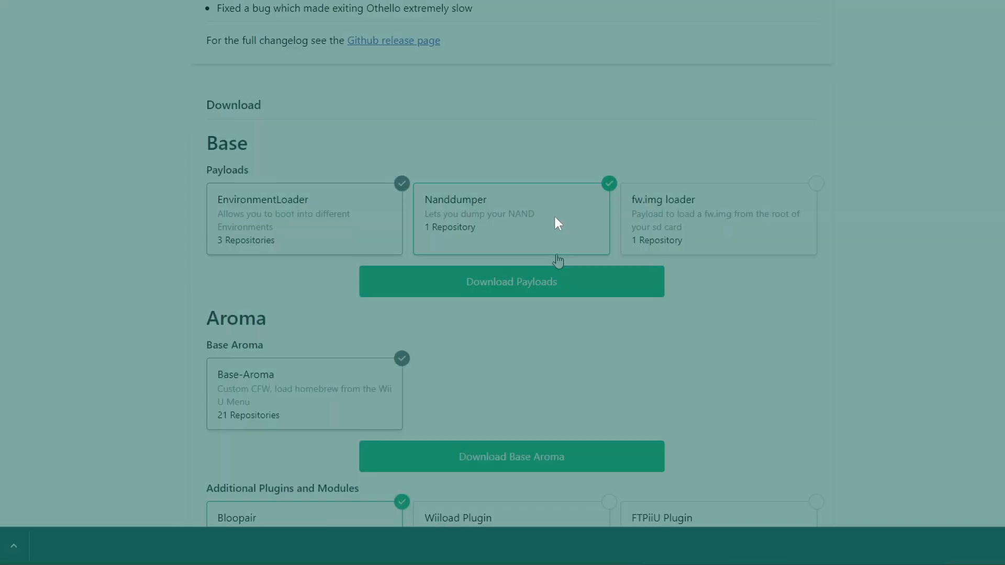
click(510, 282)
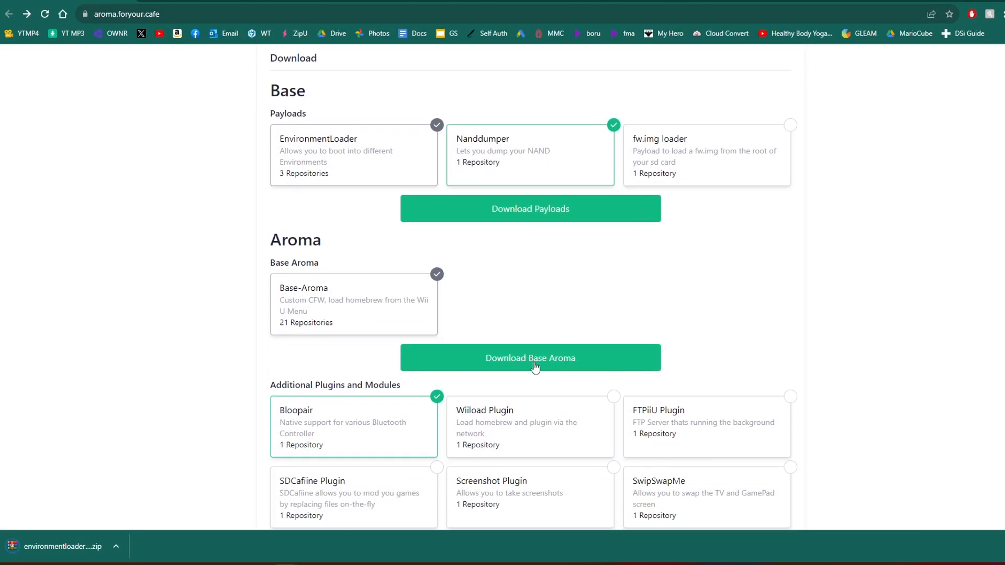
click(530, 357)
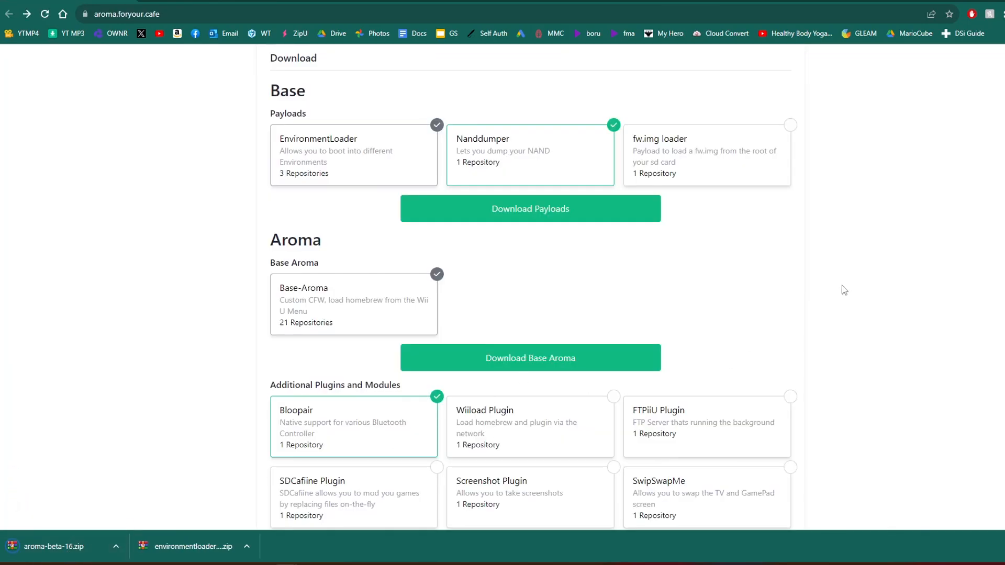
mouse_move(879, 288)
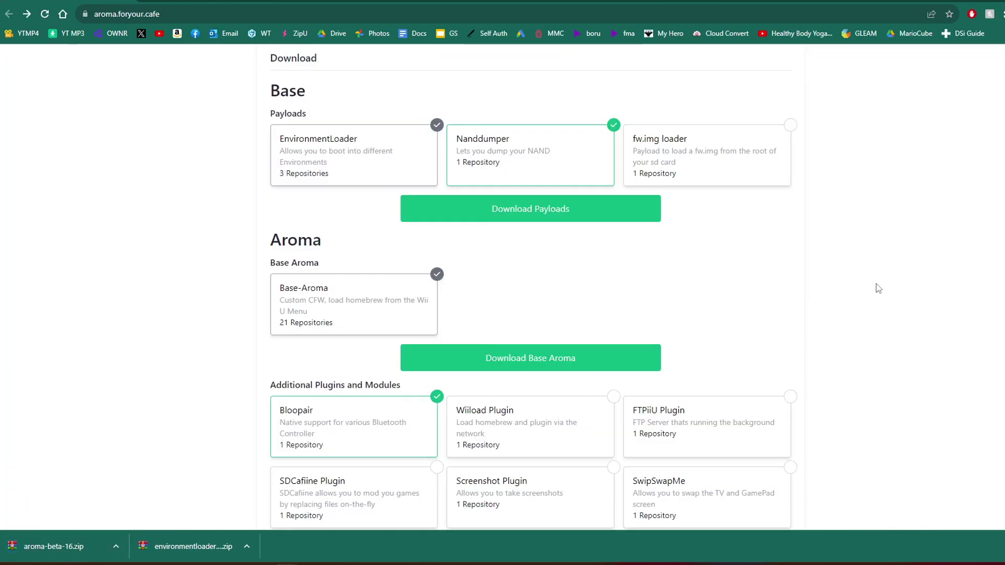
Add SDCafiine and Screenshot plugins to Bloopair and download them as one zip.
scroll(down, 3)
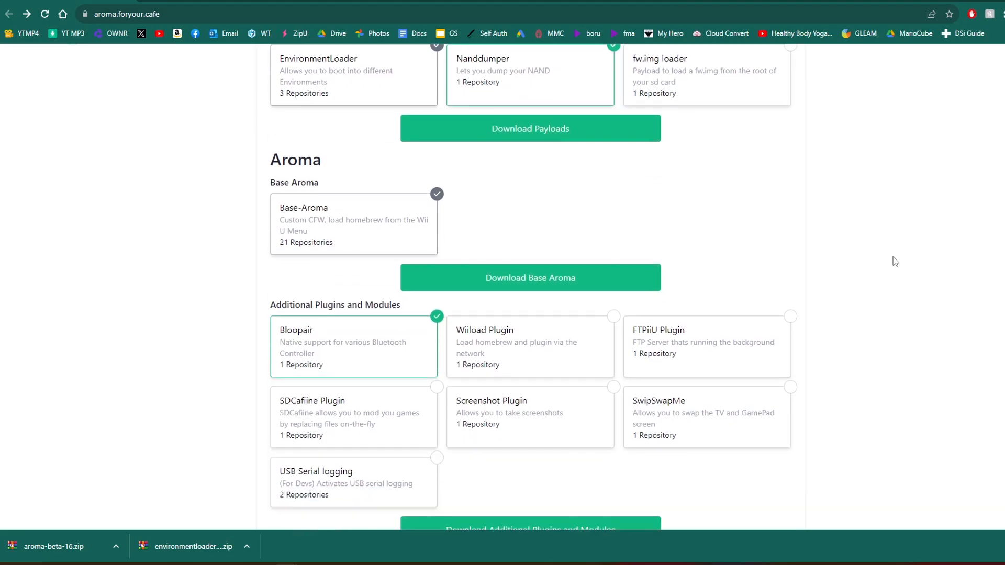
scroll(down, 3)
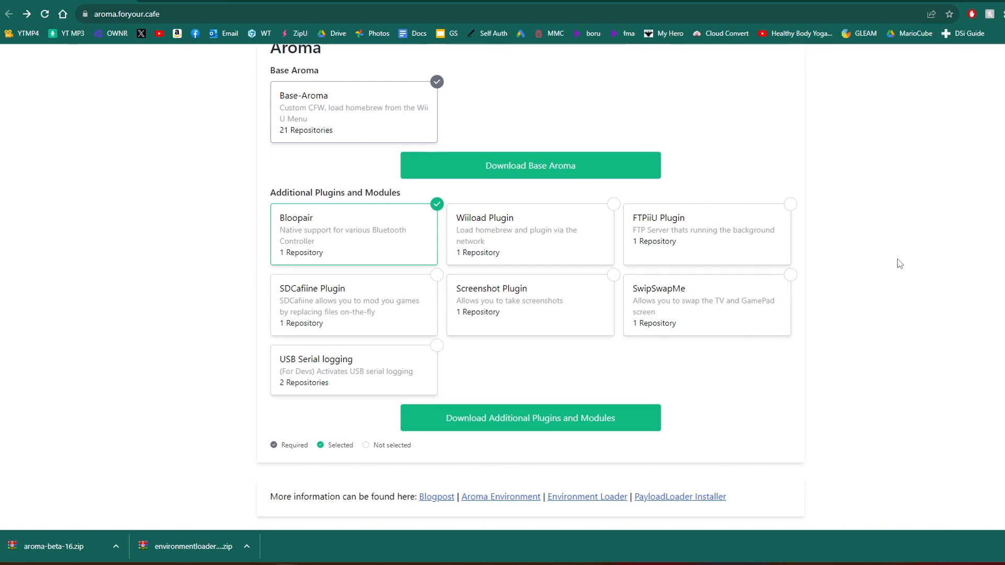
mouse_move(362, 247)
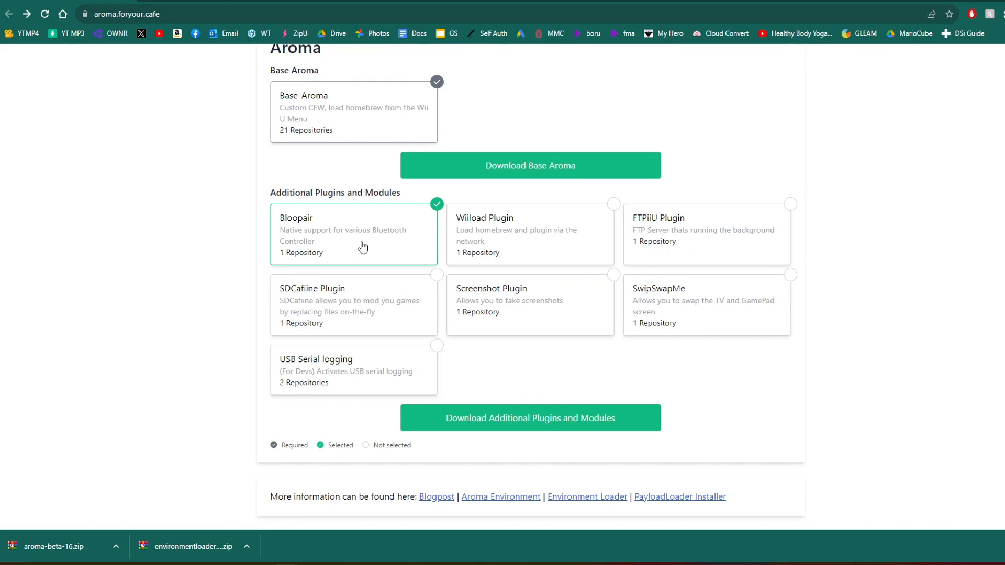
mouse_move(394, 246)
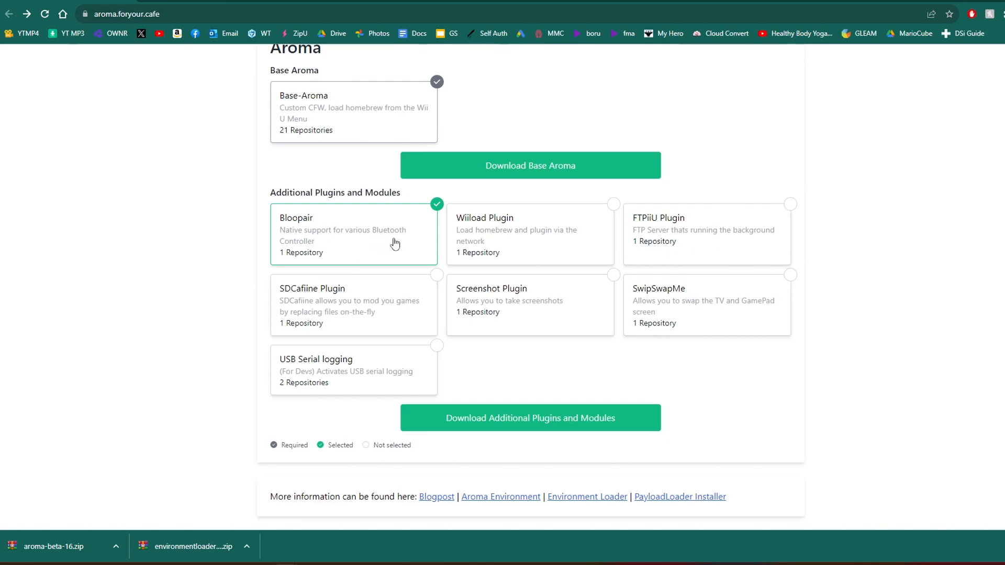
click(353, 305)
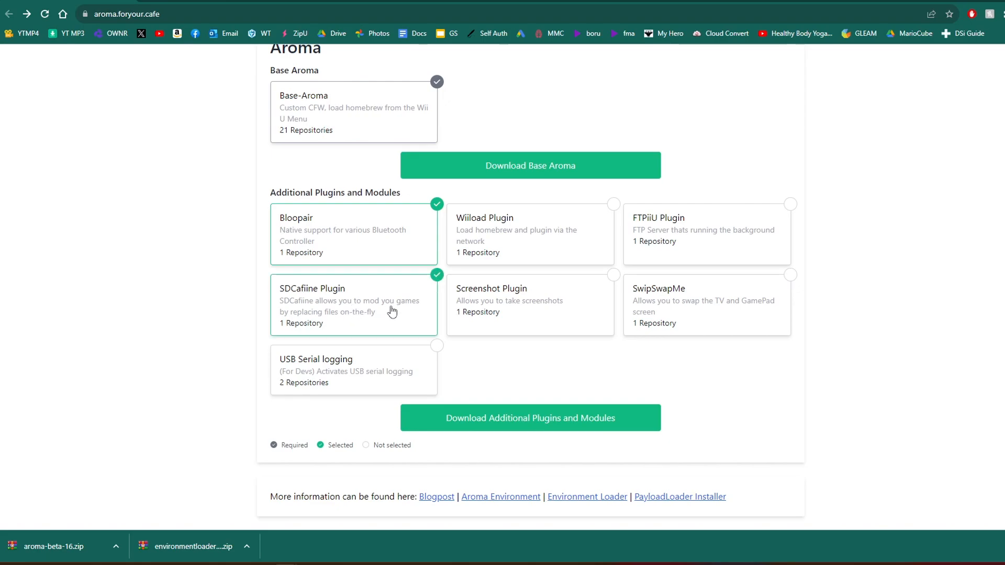
mouse_move(393, 308)
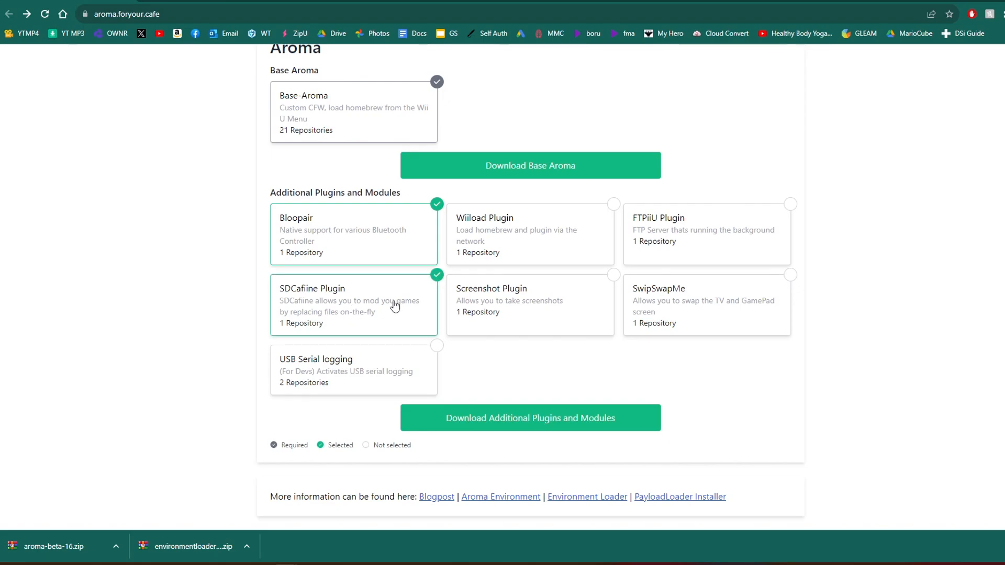
click(529, 305)
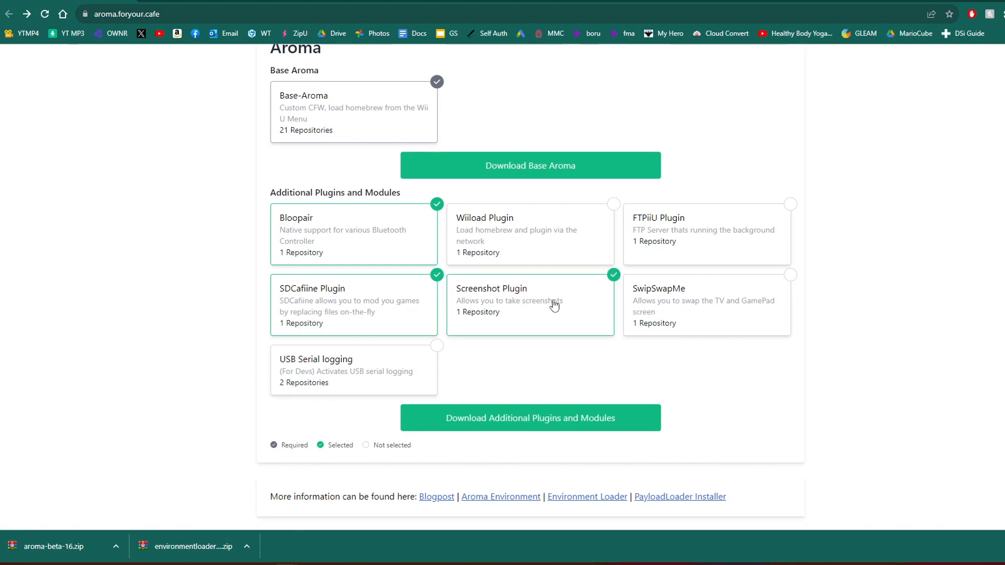
mouse_move(559, 313)
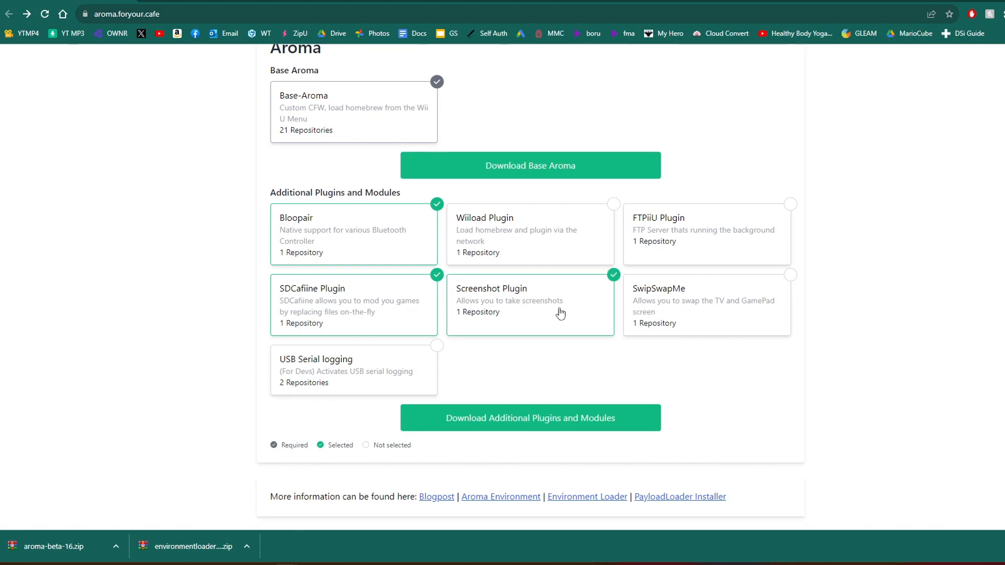
mouse_move(527, 280)
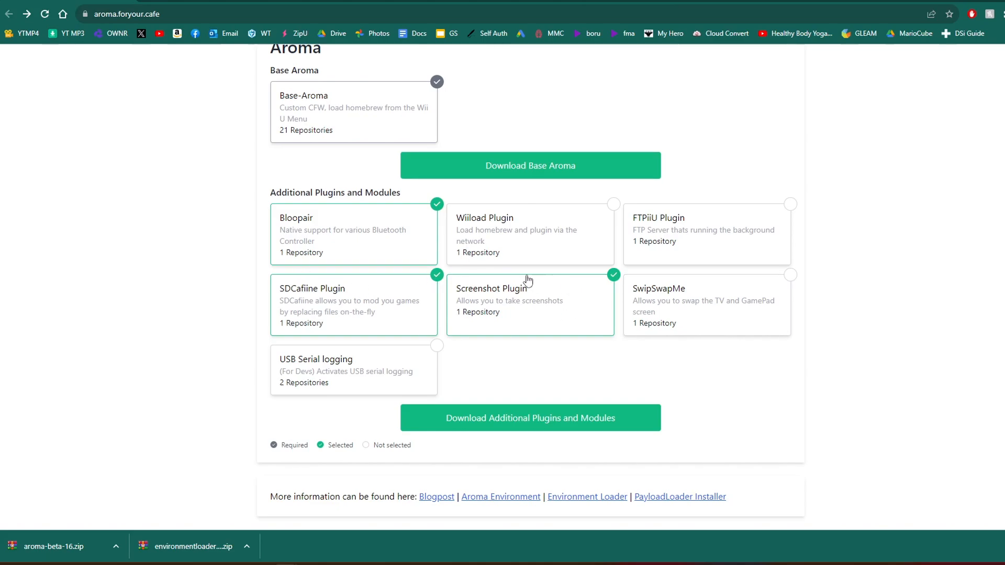
mouse_move(800, 288)
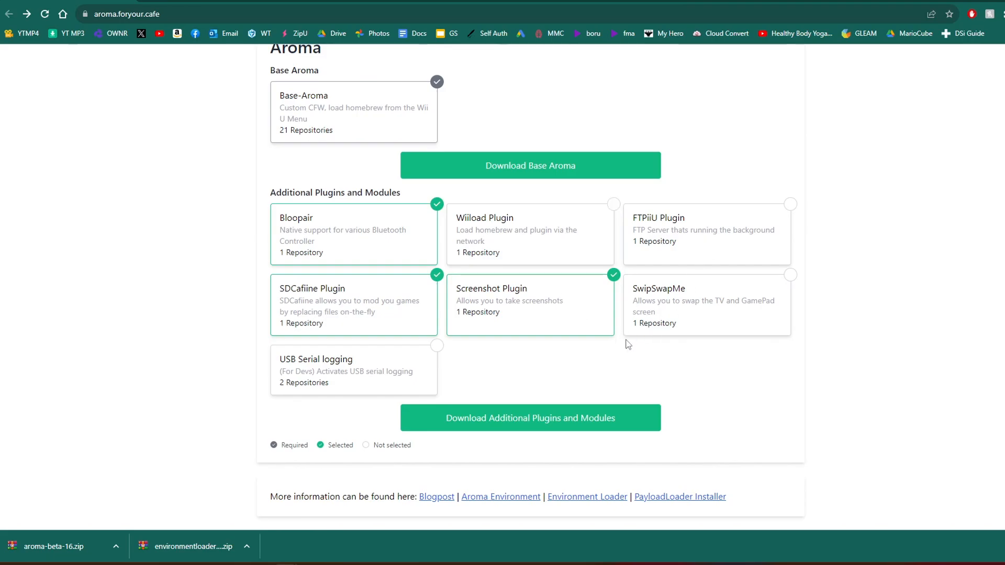
mouse_move(581, 423)
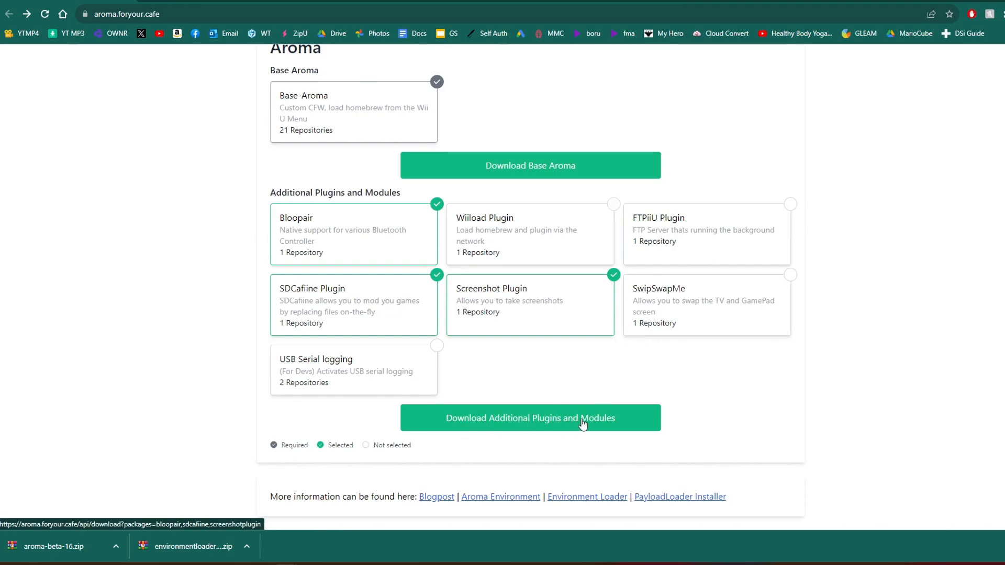
click(530, 418)
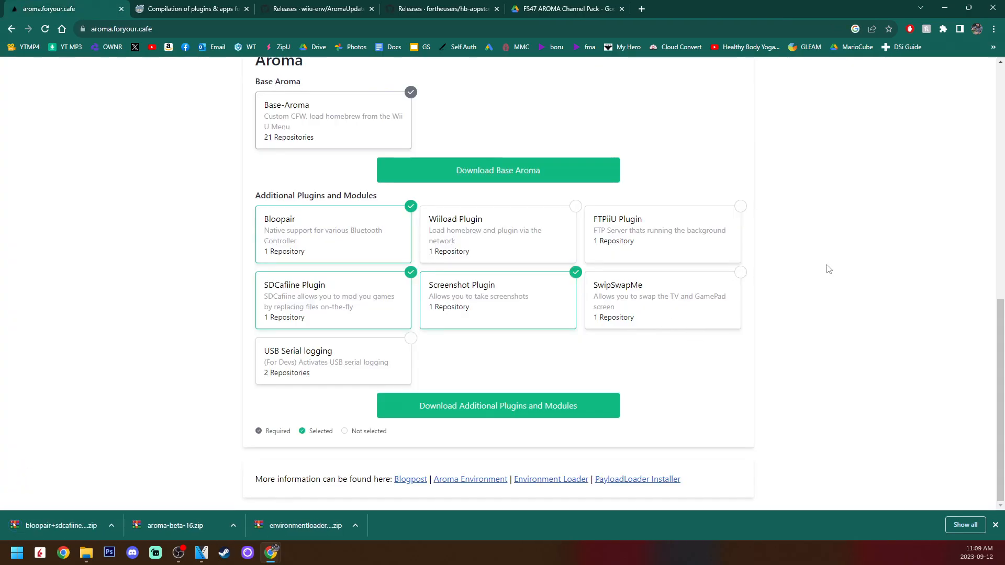
mouse_move(887, 295)
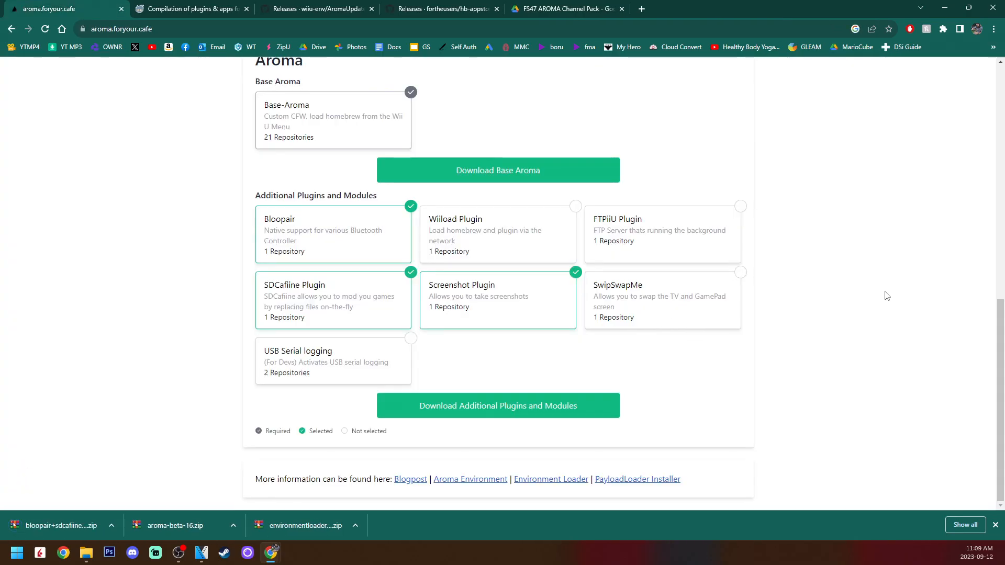
mouse_move(930, 287)
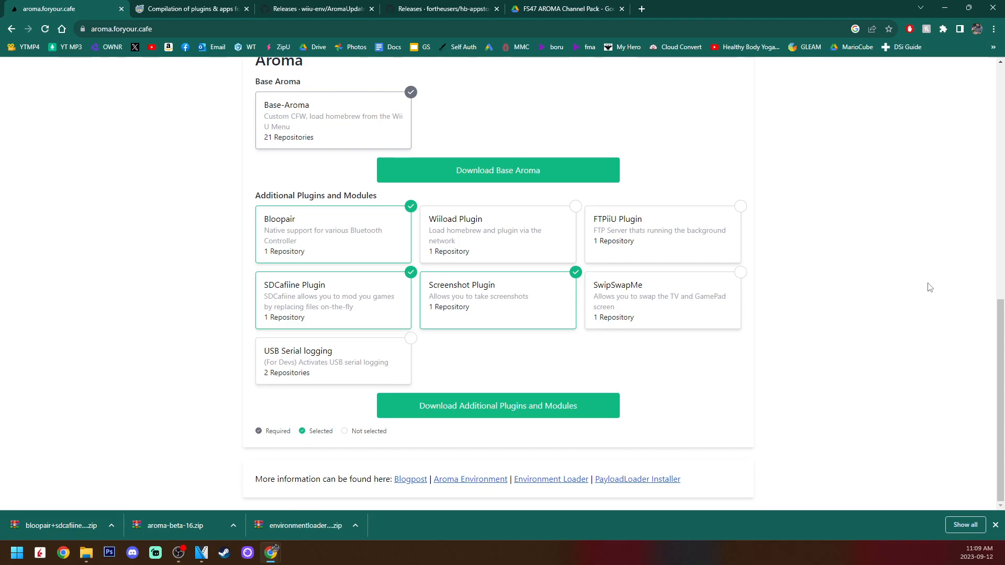
mouse_move(865, 229)
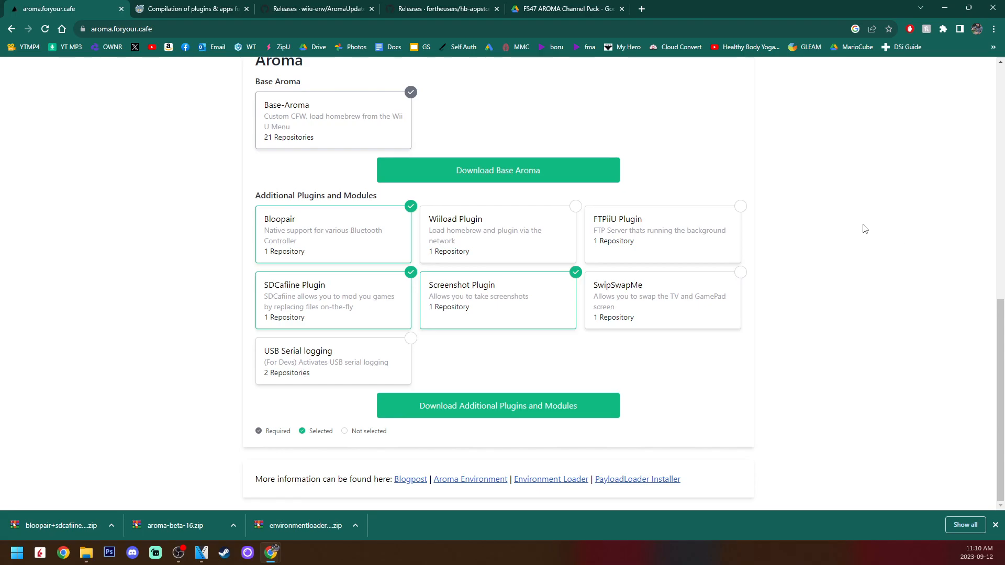
mouse_move(189, 208)
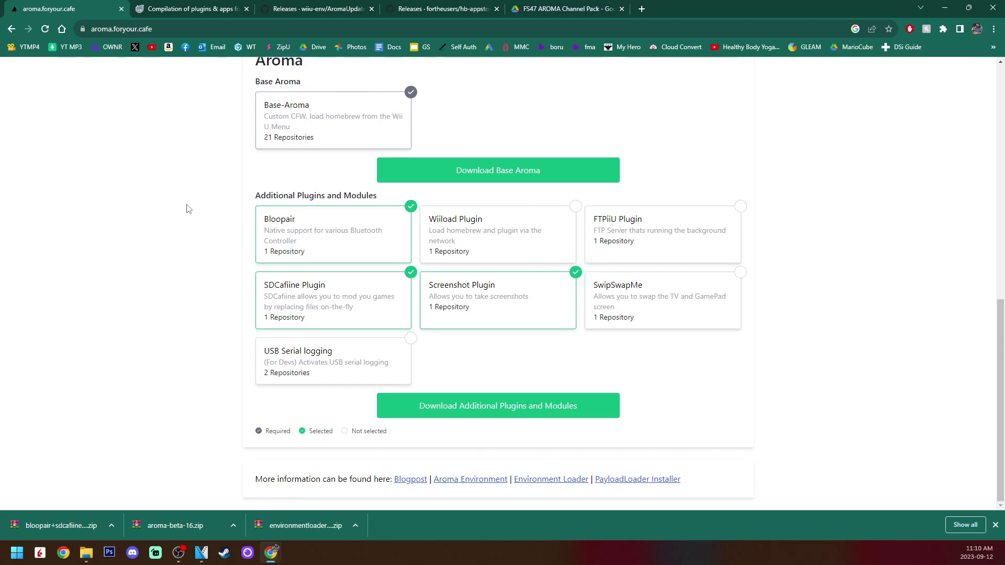
Open the GBAtemp Aroma plugins & apps compilation tab and scroll through its WUHB Apps list.
click(190, 8)
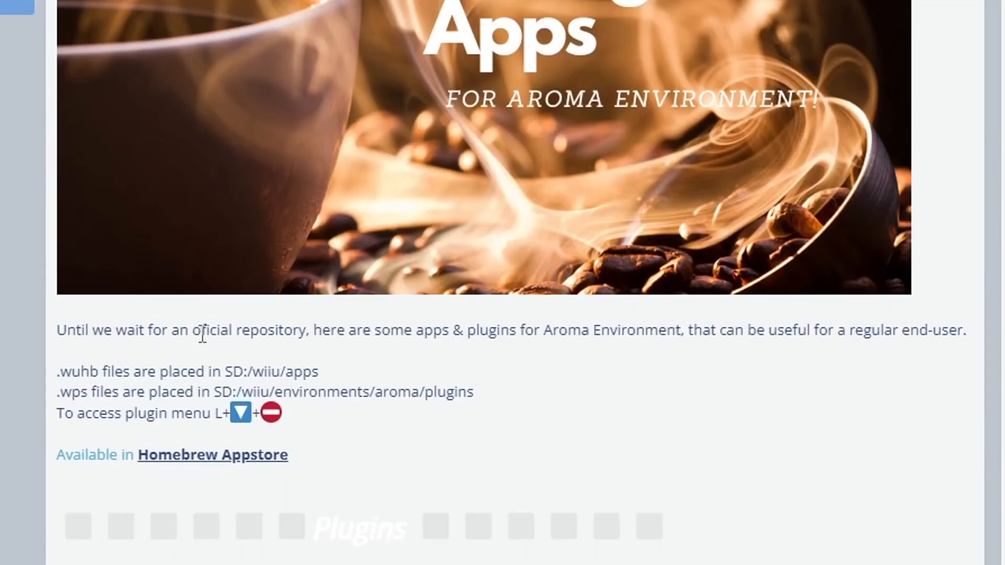
mouse_move(709, 461)
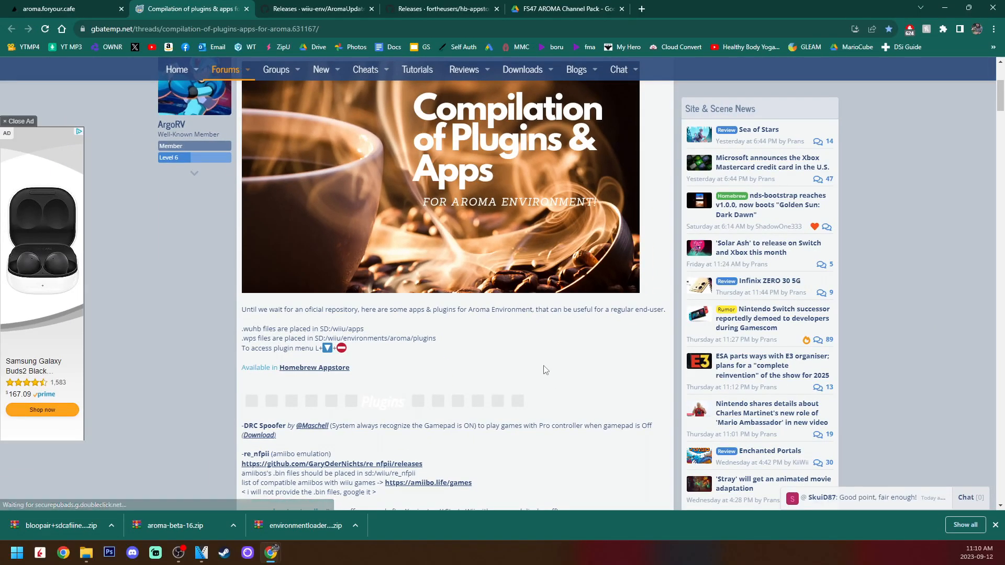
scroll(down, 3)
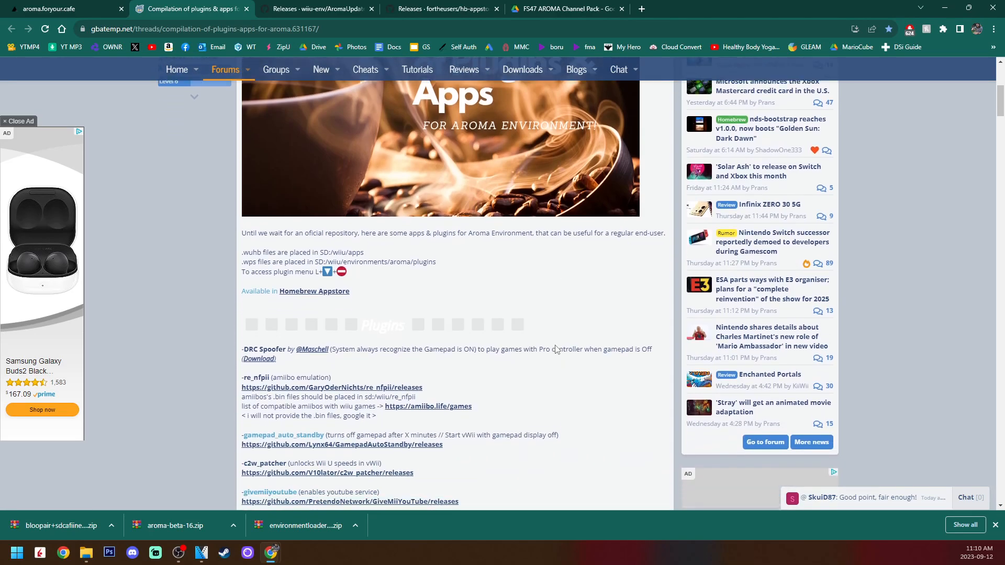
scroll(down, 3)
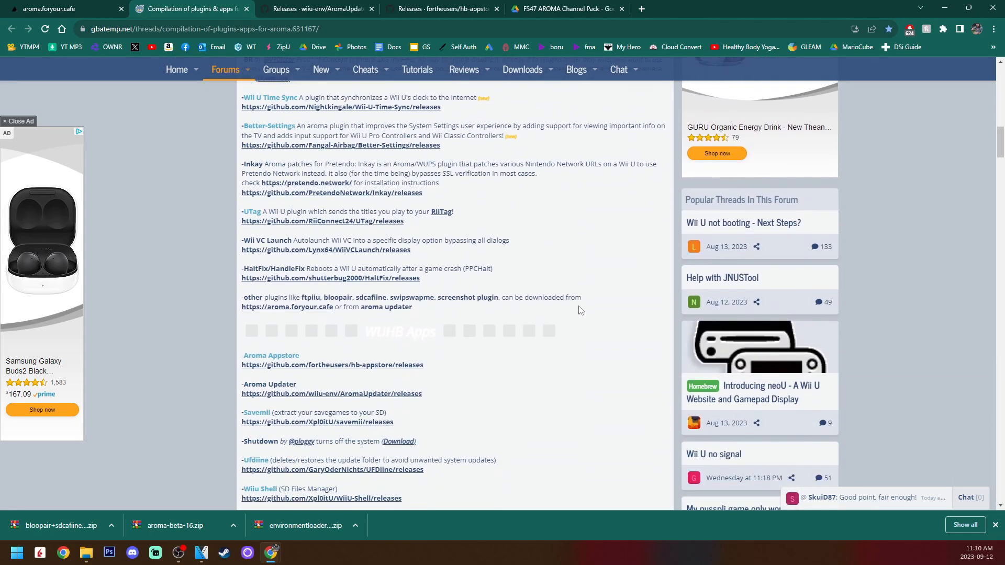
scroll(down, 3)
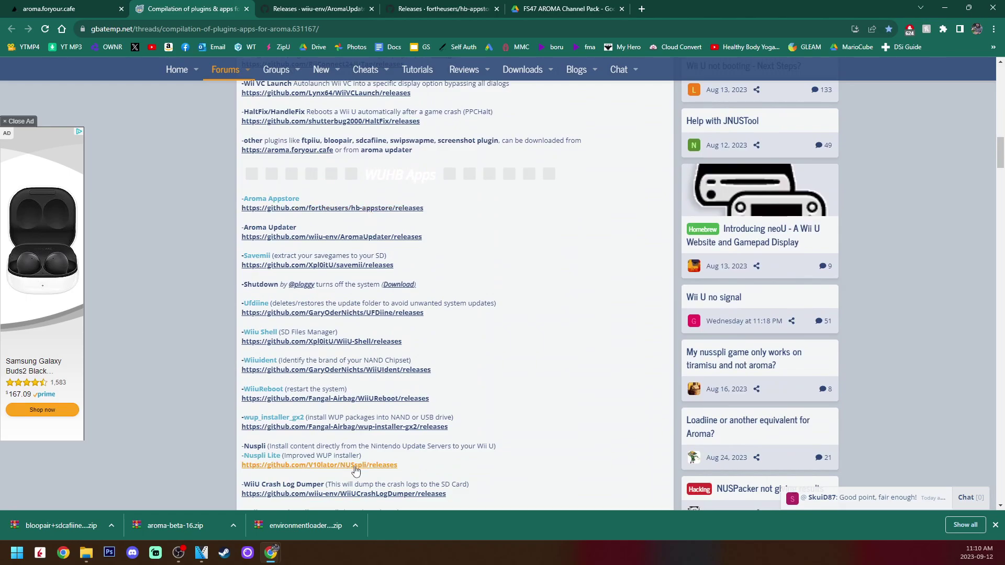
scroll(up, 3)
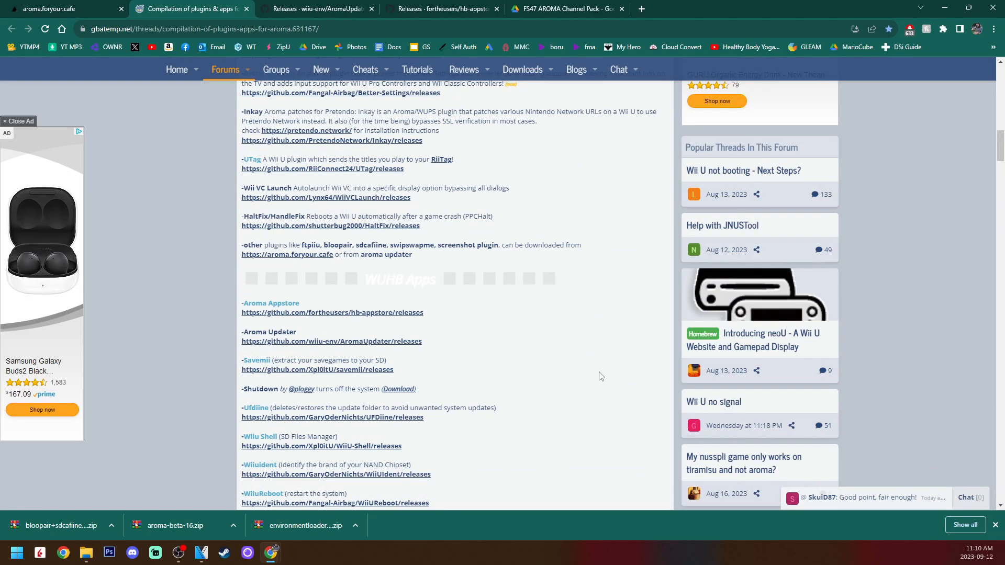
mouse_move(522, 345)
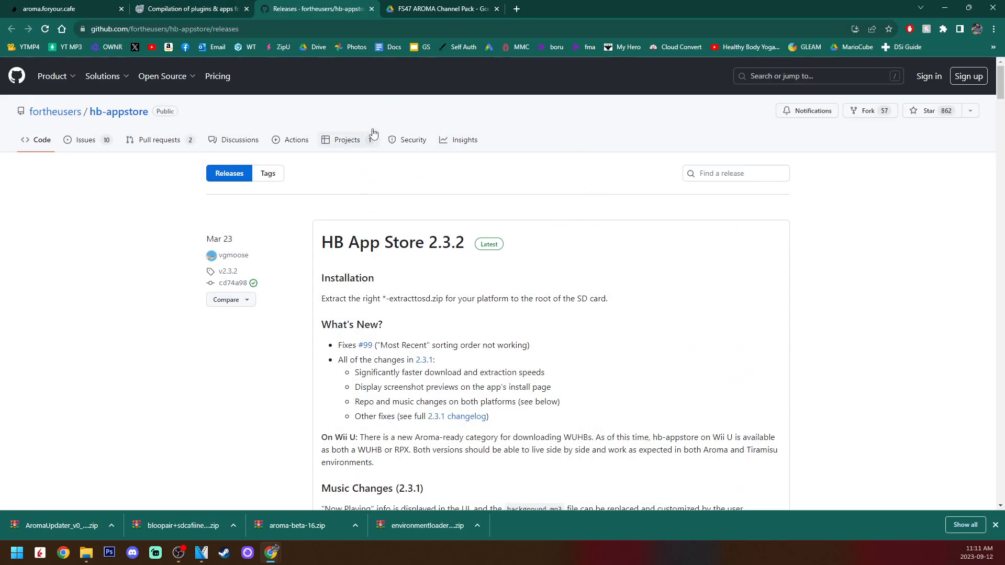
mouse_move(606, 265)
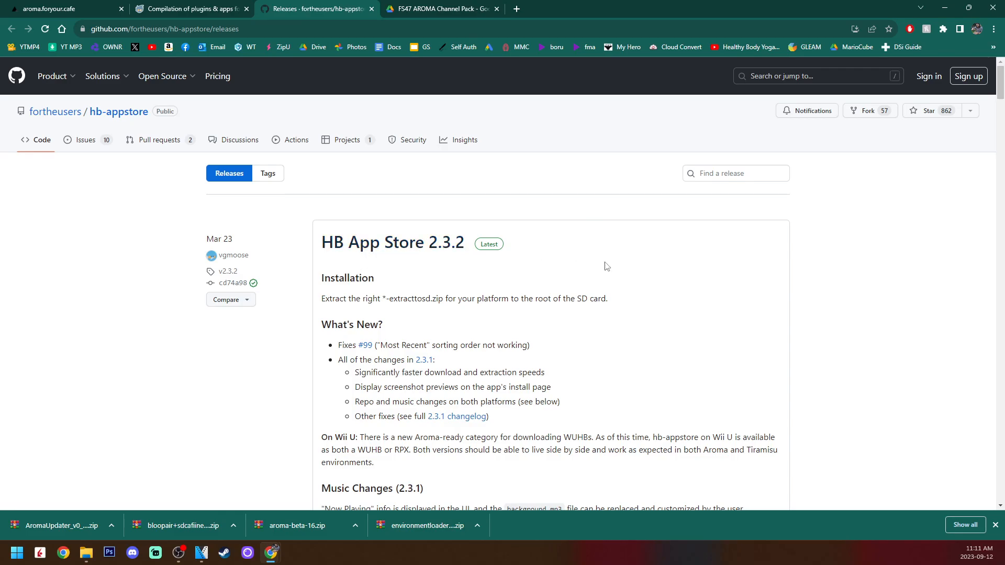
mouse_move(615, 269)
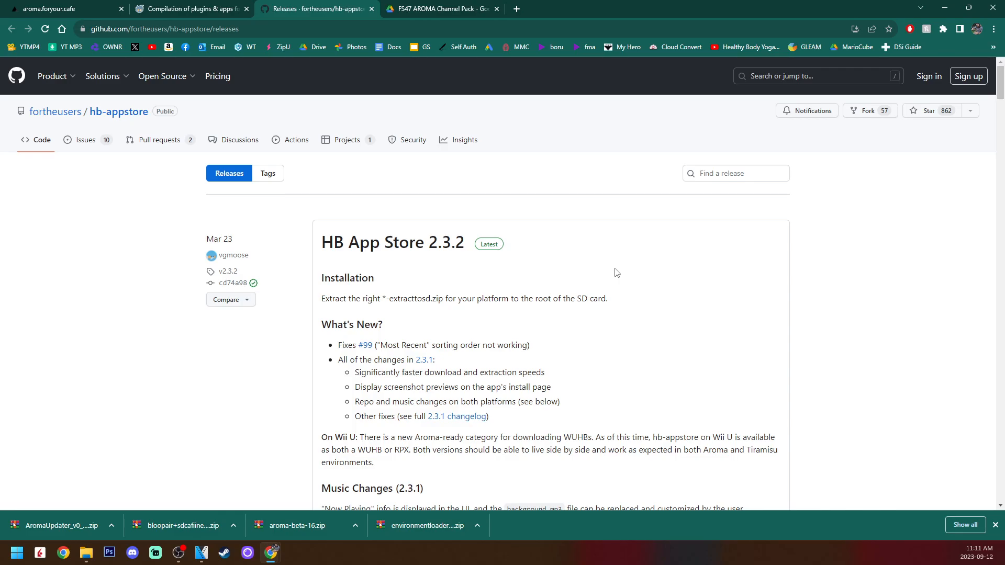
mouse_move(741, 289)
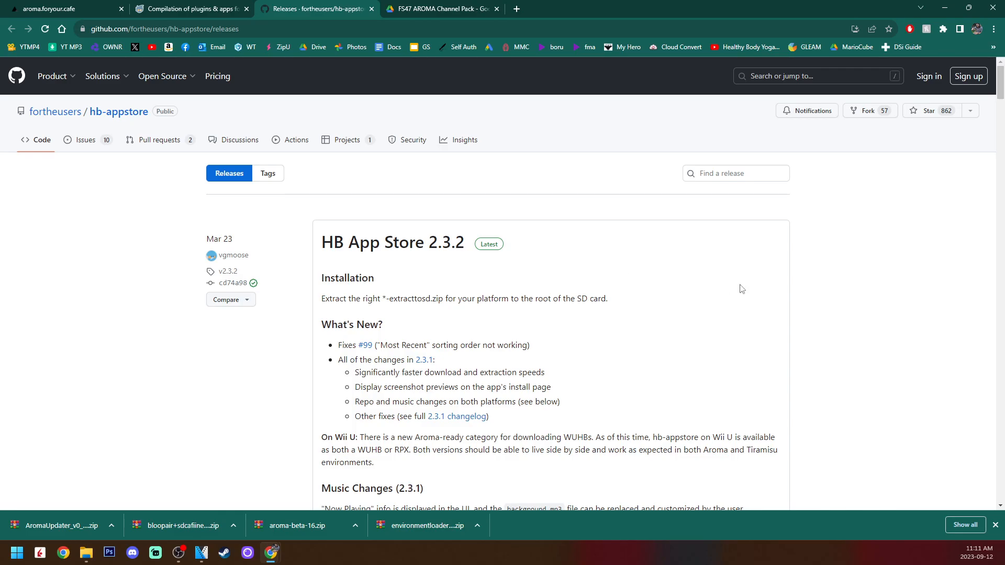
mouse_move(755, 272)
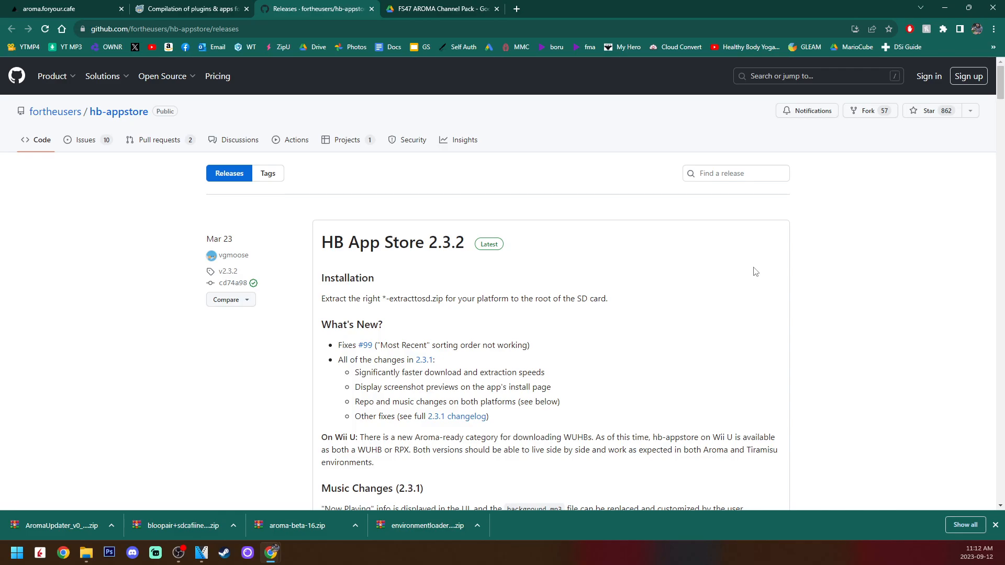
Scroll to the hb-appstore 2.3.2 release assets and download appstore.wuhb.
scroll(down, 3)
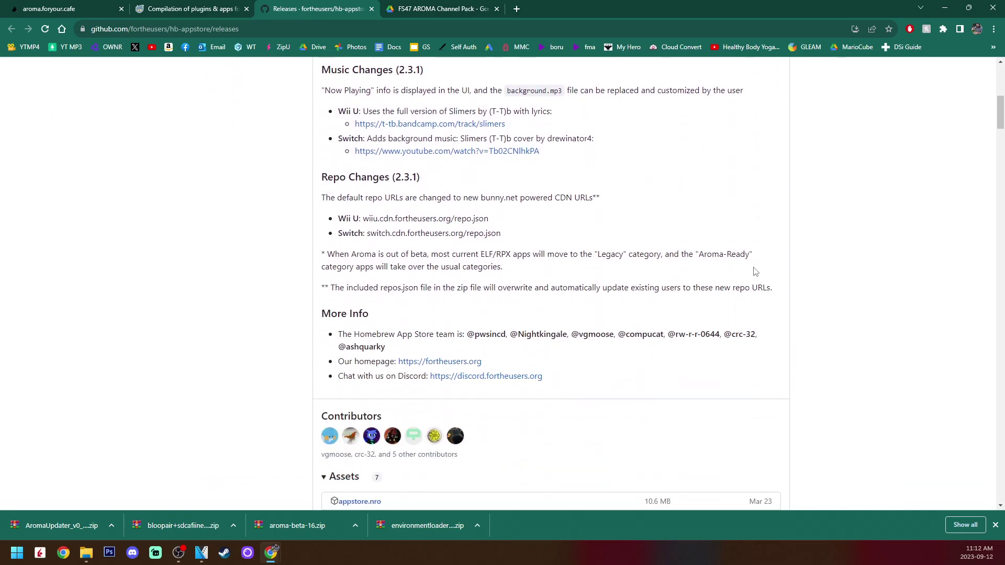
scroll(down, 3)
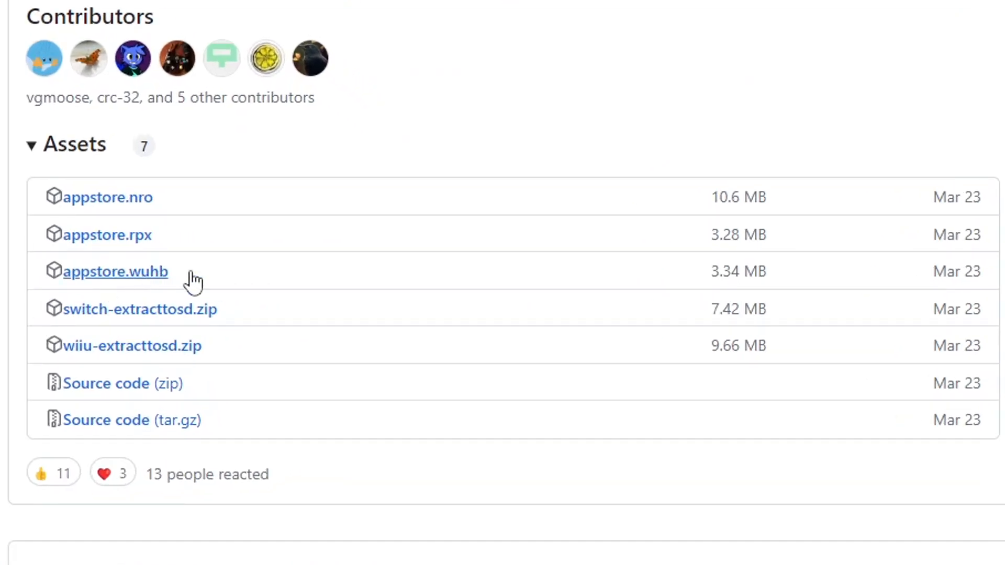
mouse_move(174, 285)
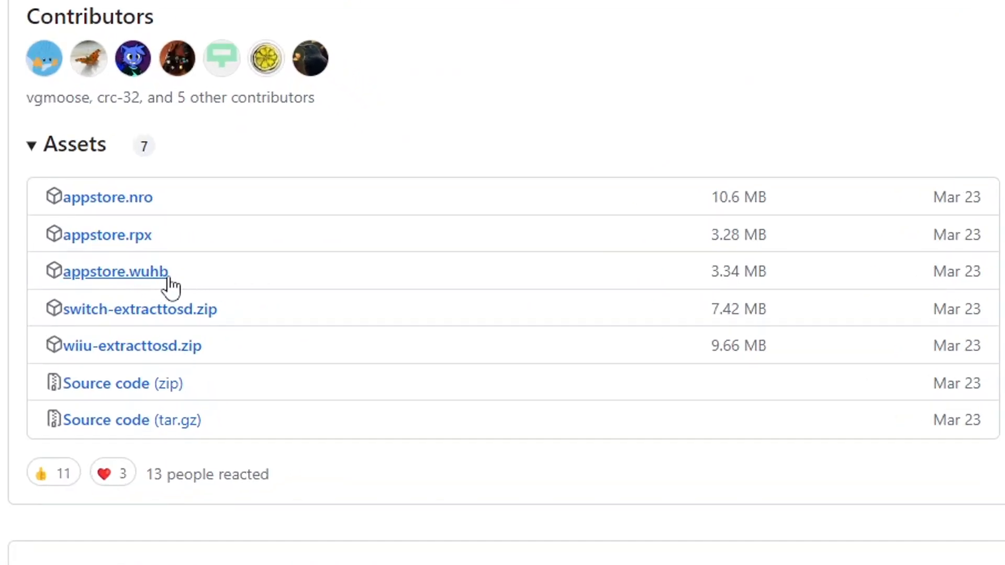
mouse_move(374, 322)
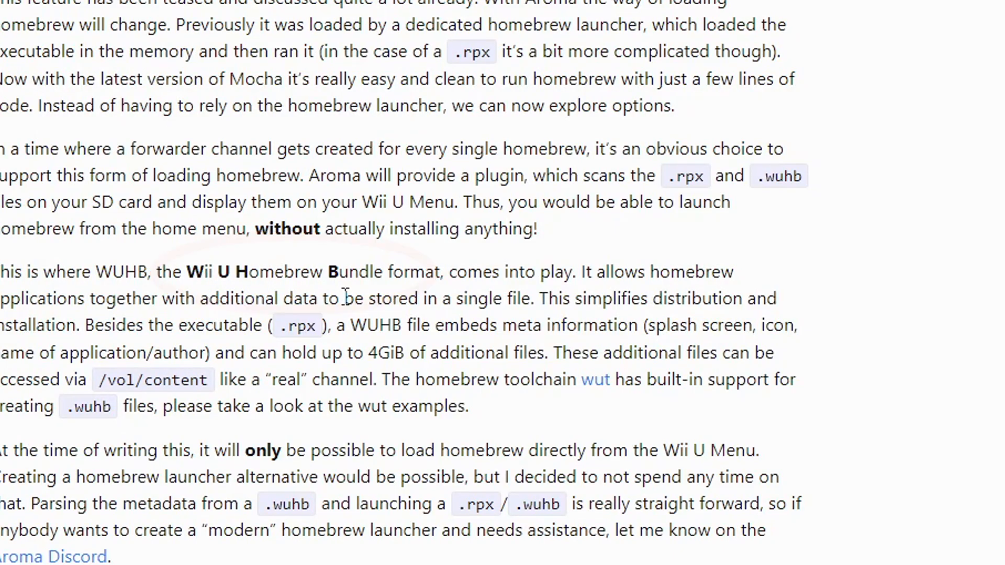
scroll(down, 3)
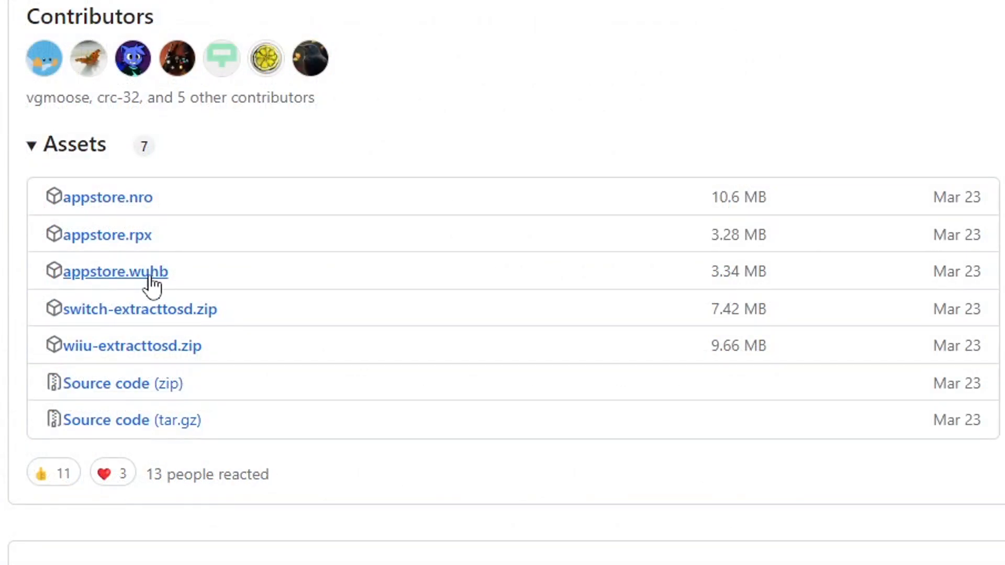
click(115, 271)
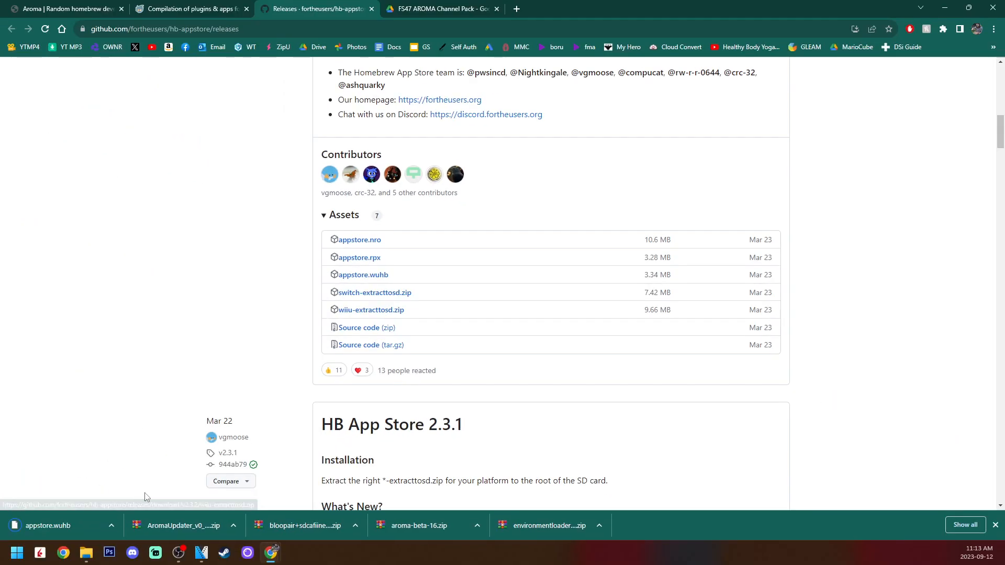
mouse_move(628, 183)
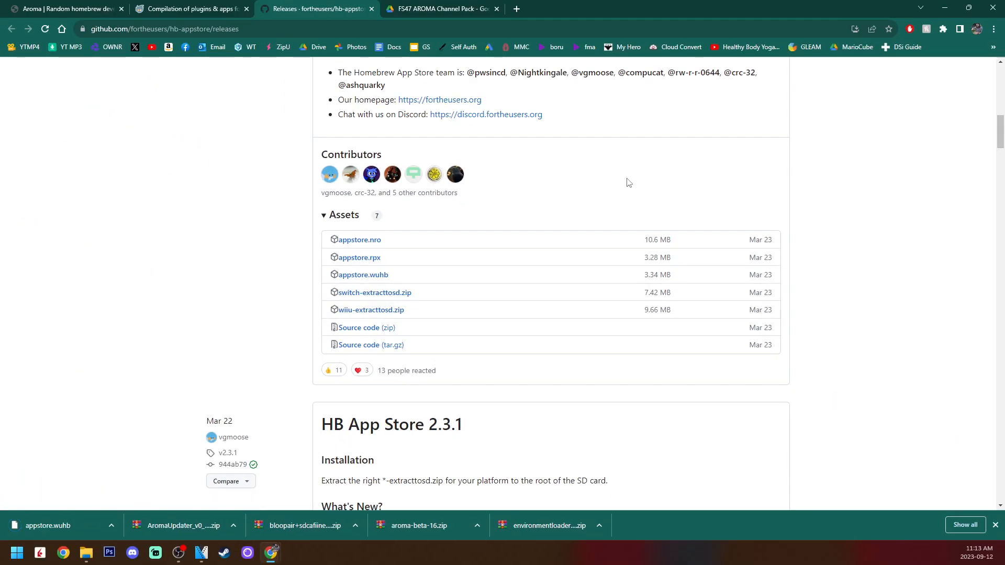
Open the environmentloader zip beside the SD card and move its payloads onto F:, replacing existing files.
click(86, 551)
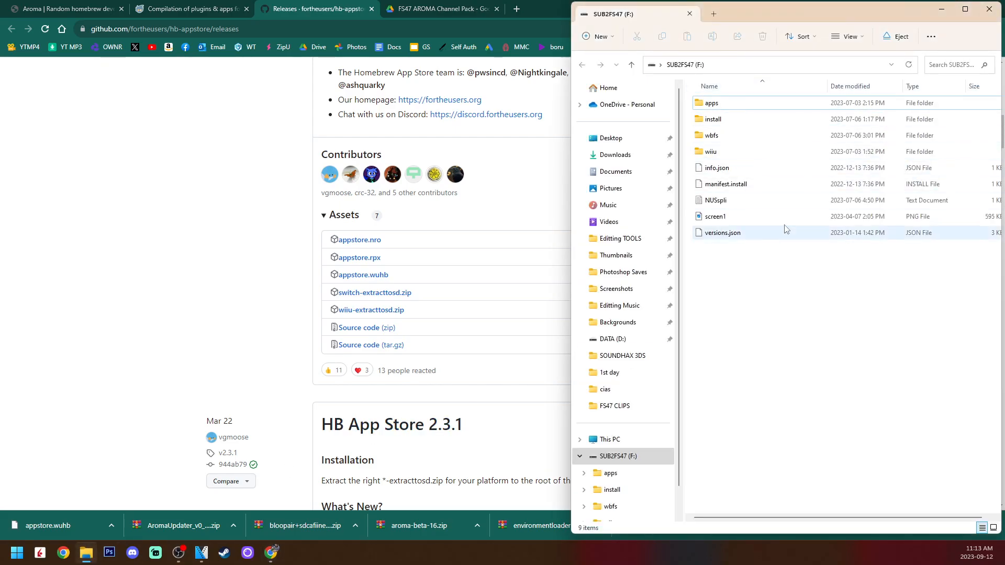
right_click(86, 552)
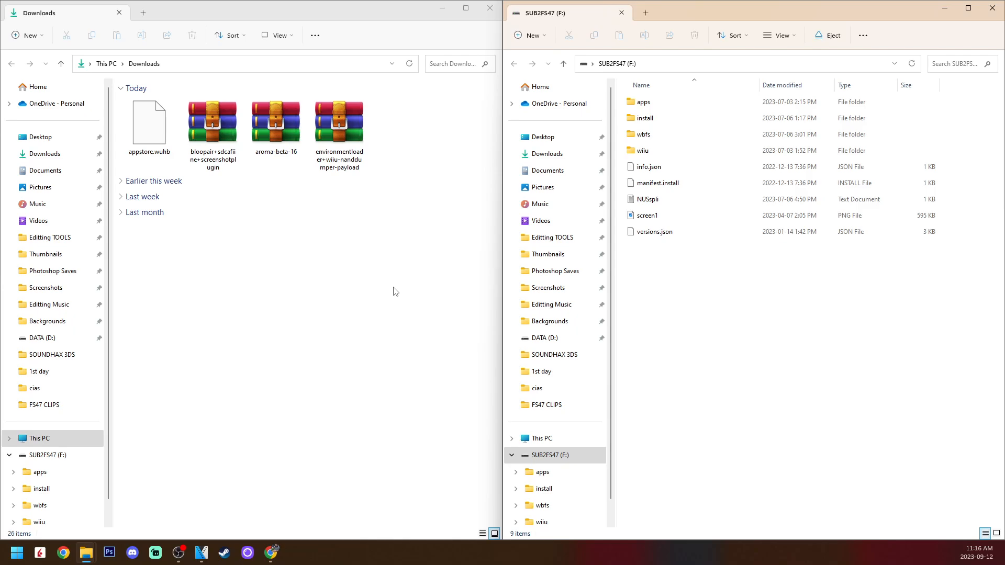
mouse_move(360, 282)
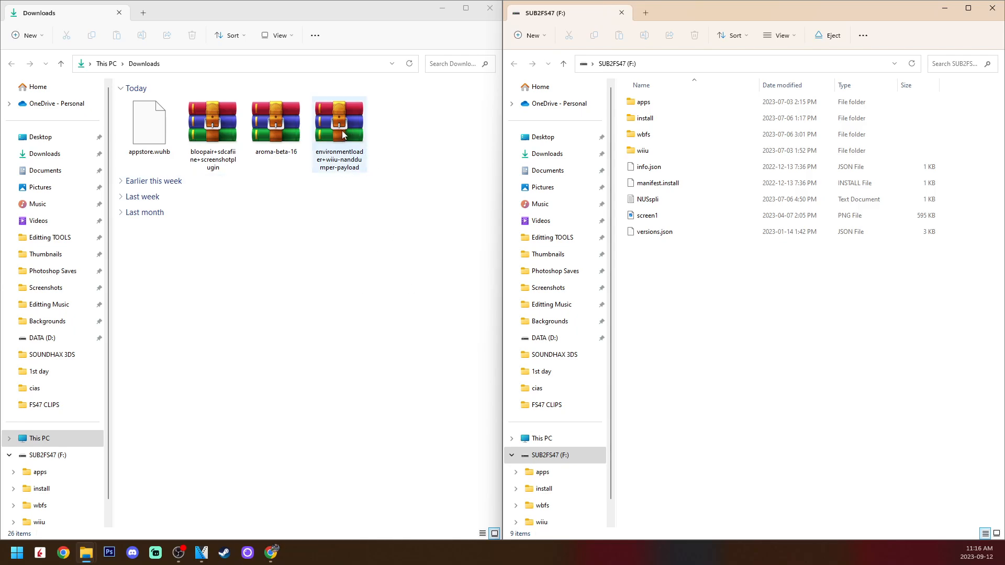
double_click(339, 118)
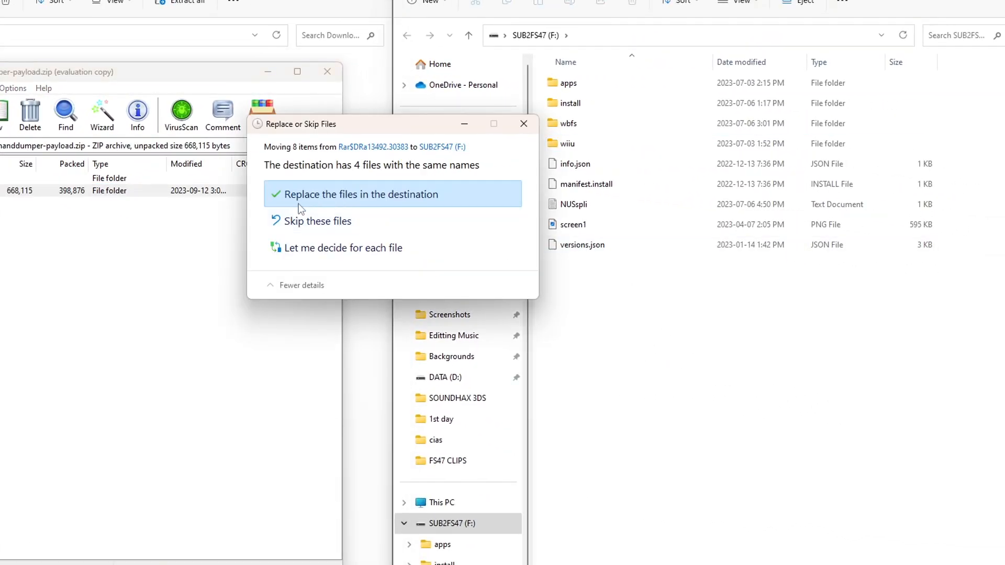
click(363, 194)
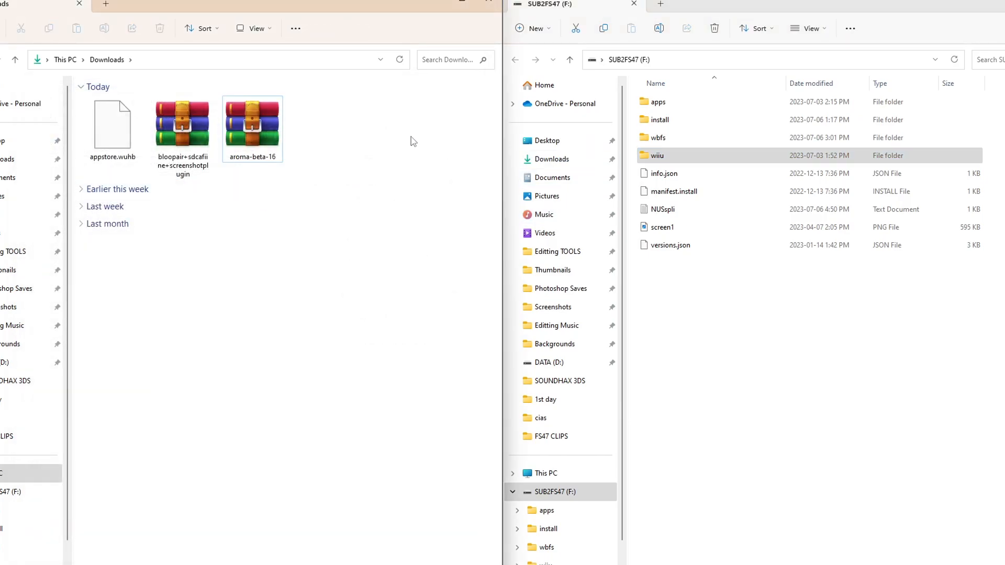
mouse_move(284, 138)
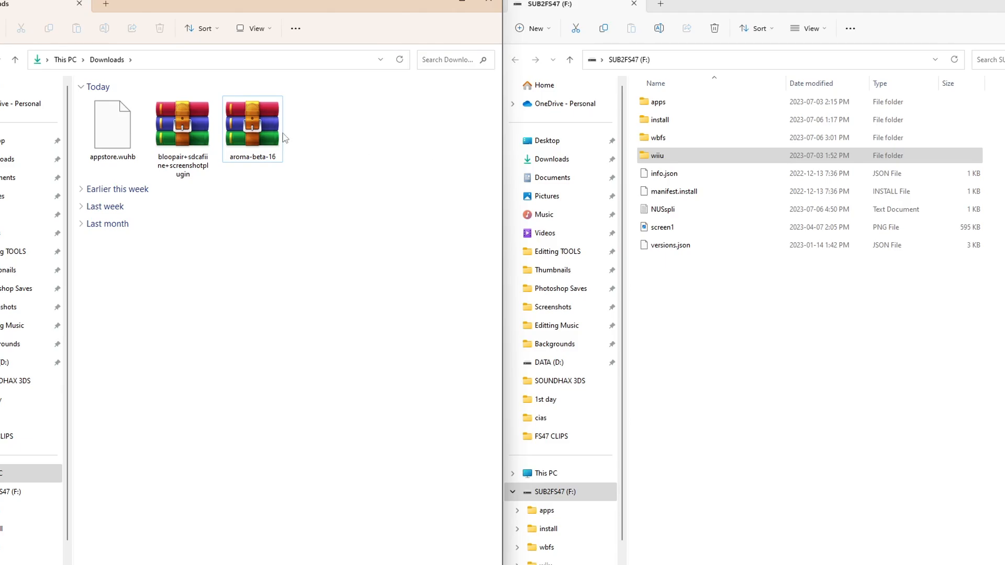
Extract aroma-beta-16.zip to F: and copy the plugins zip's wiiu folder onto the SD card.
double_click(251, 125)
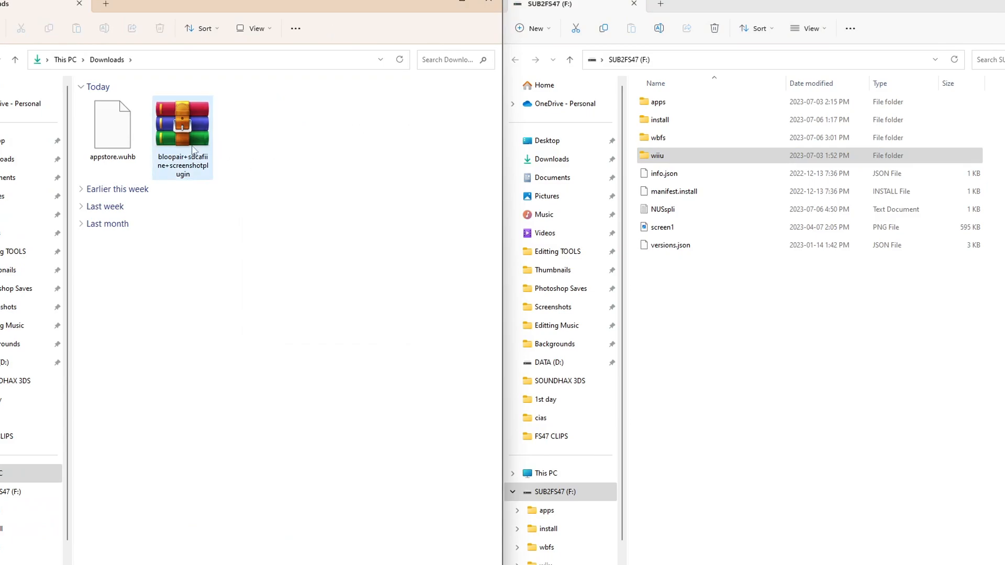
mouse_move(192, 141)
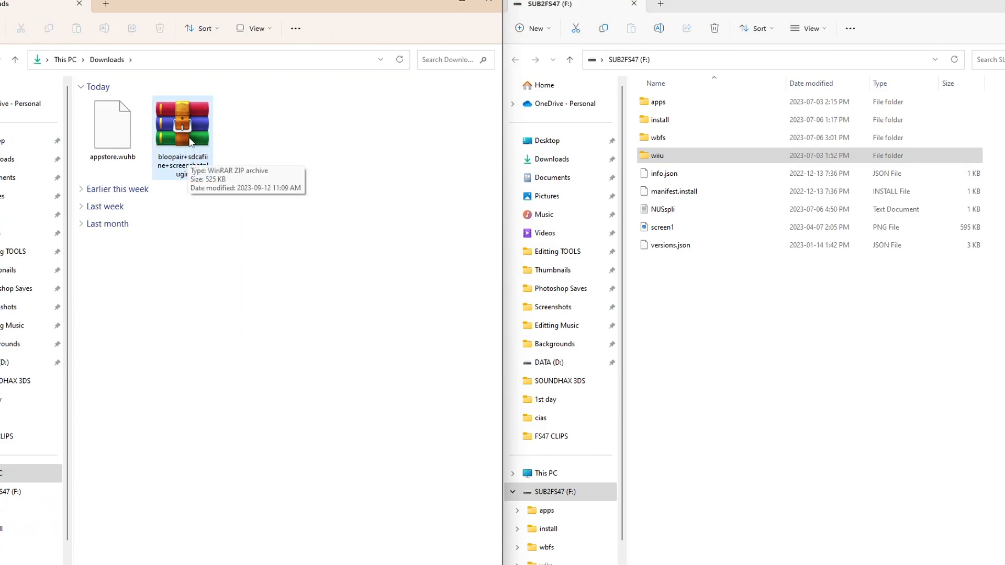
double_click(183, 128)
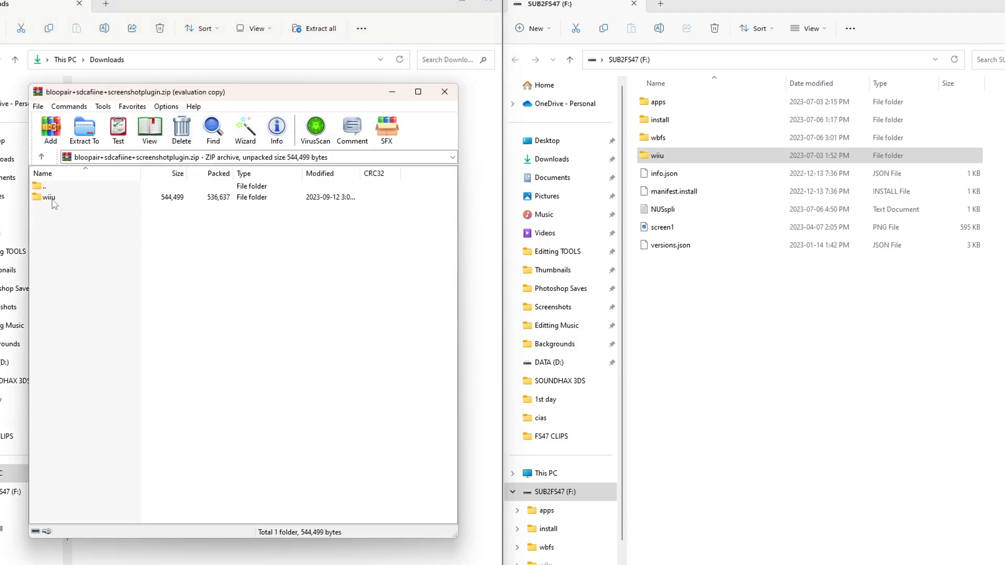
mouse_move(77, 219)
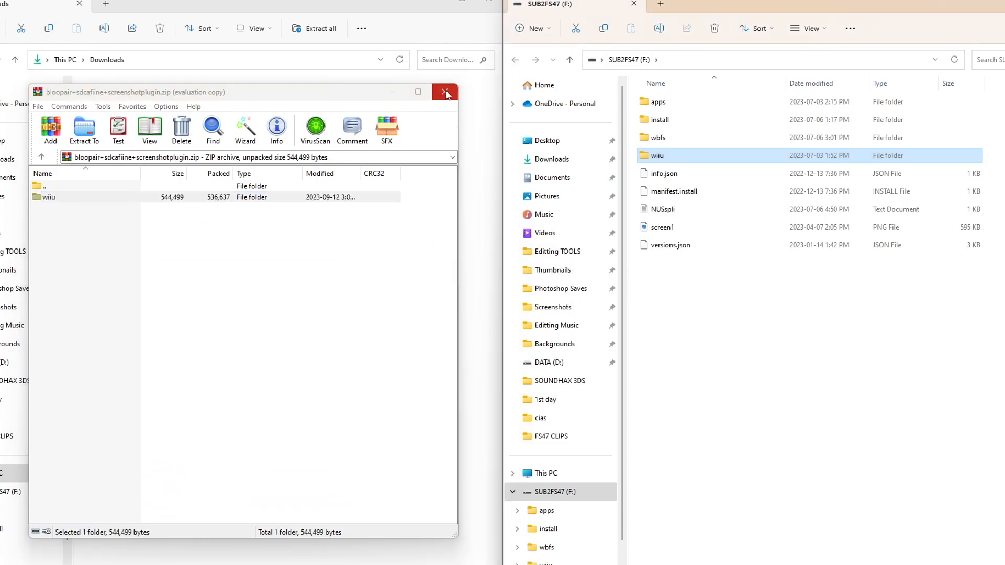
click(445, 92)
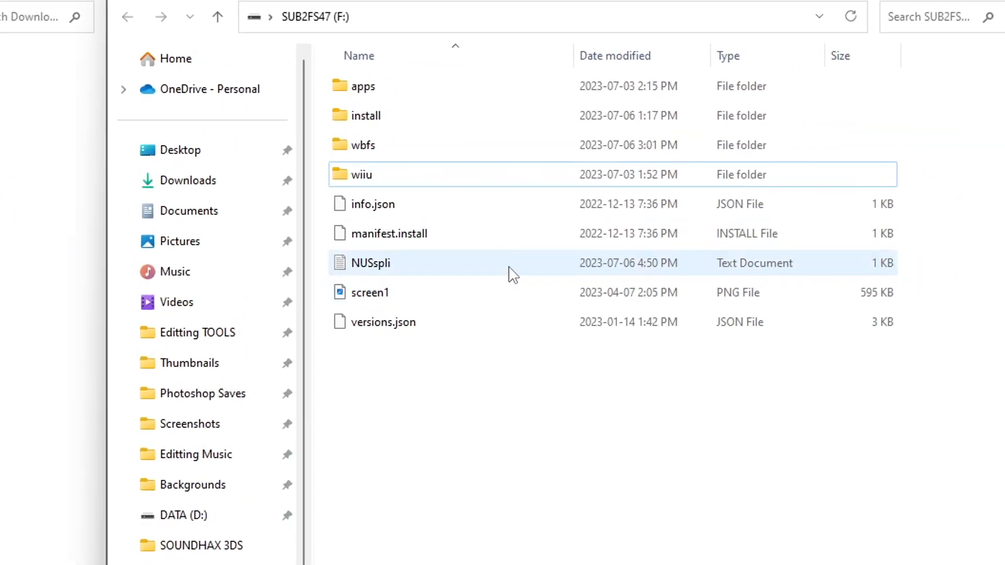
Inspect F:\wiiu\apps including AromaUpdater.wuhb, then select appstore.wuhb in Downloads to move.
double_click(363, 174)
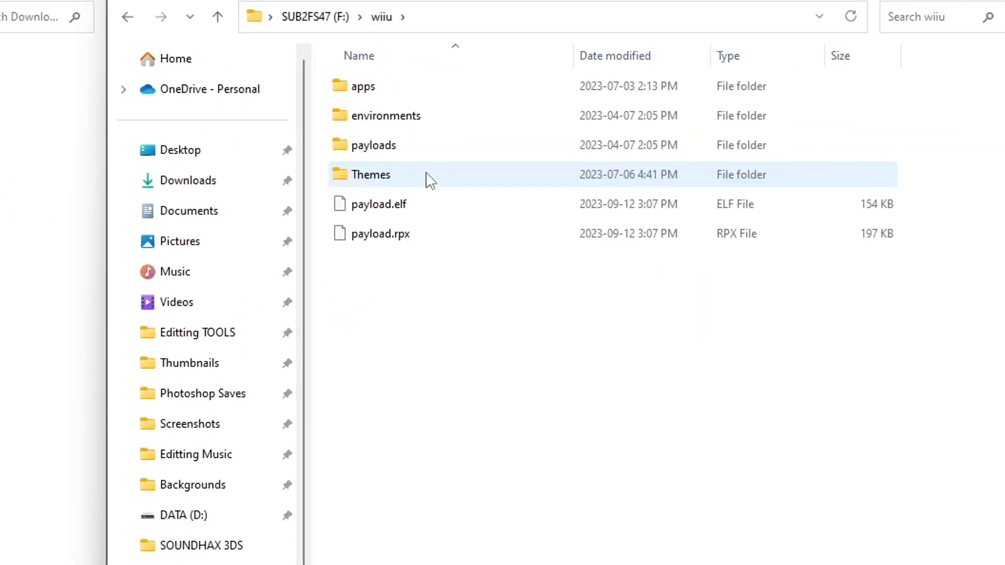
double_click(362, 86)
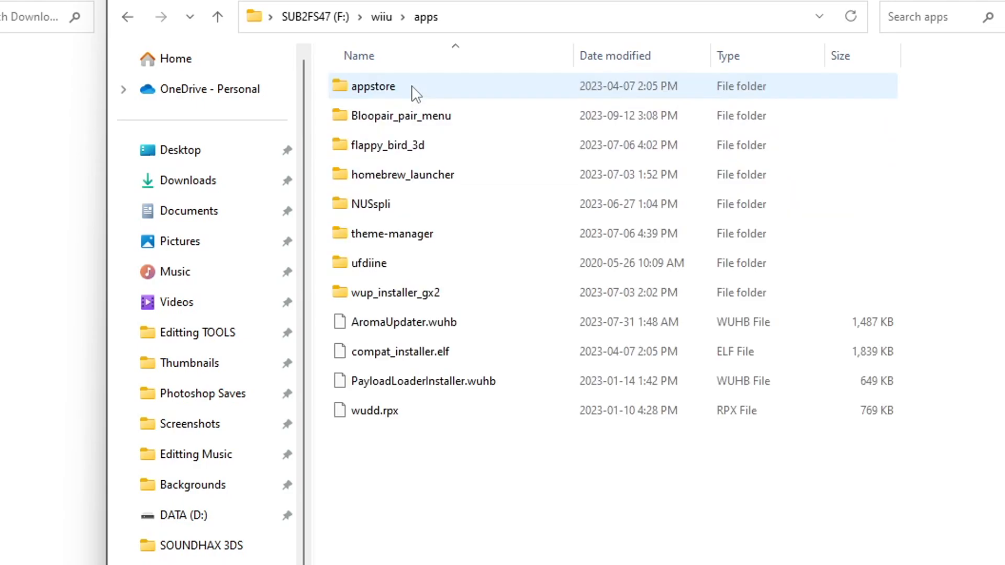
click(404, 322)
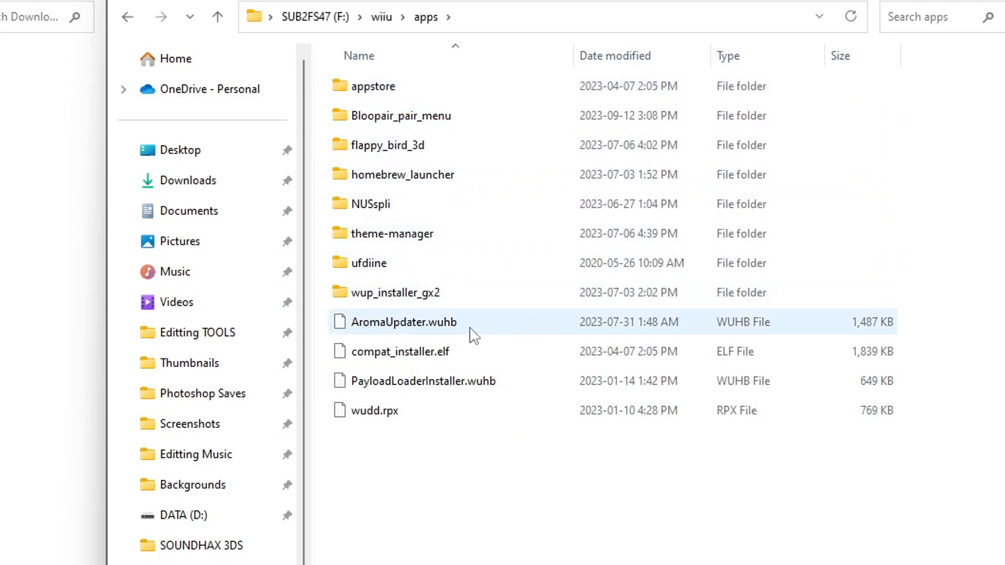
mouse_move(484, 327)
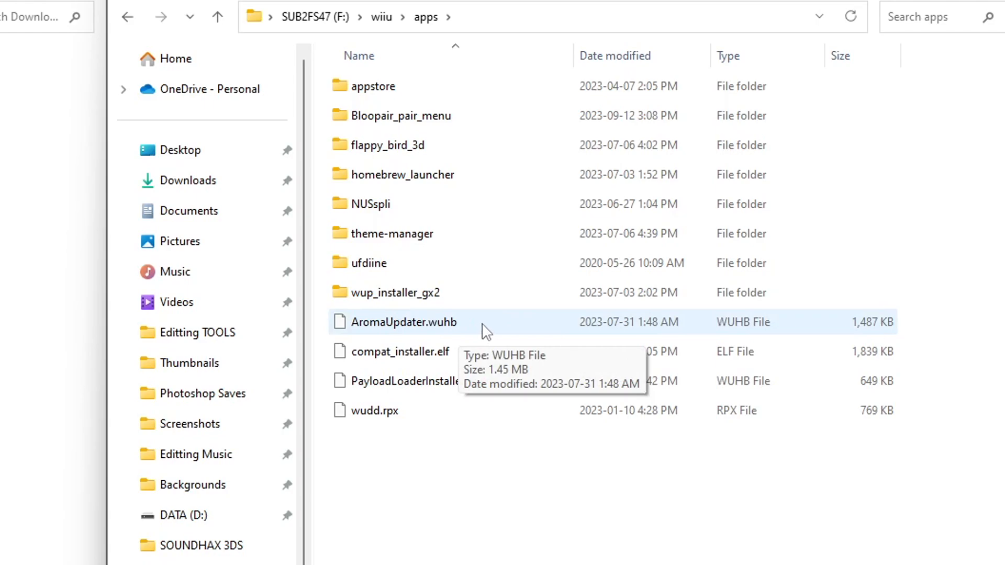
click(423, 381)
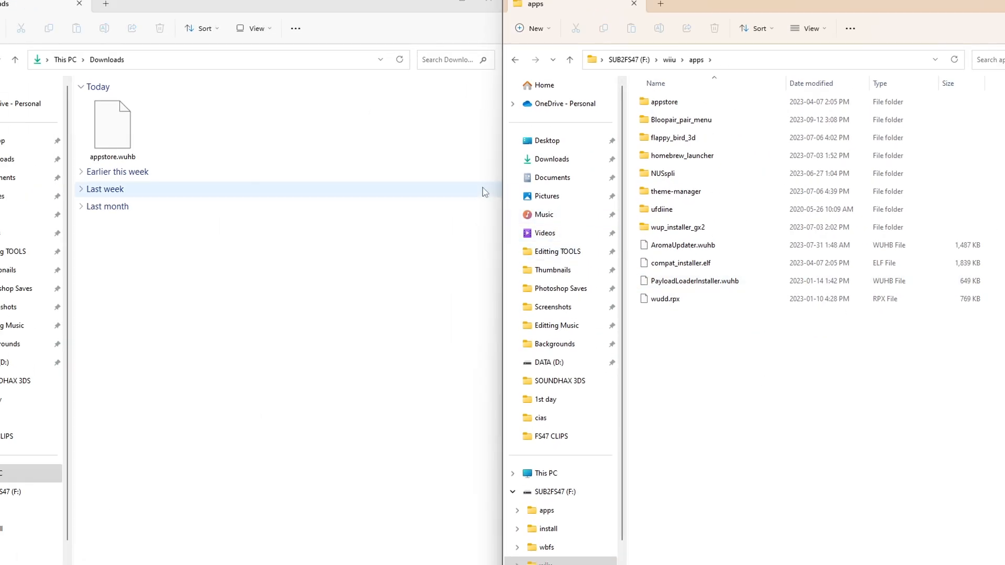
click(112, 128)
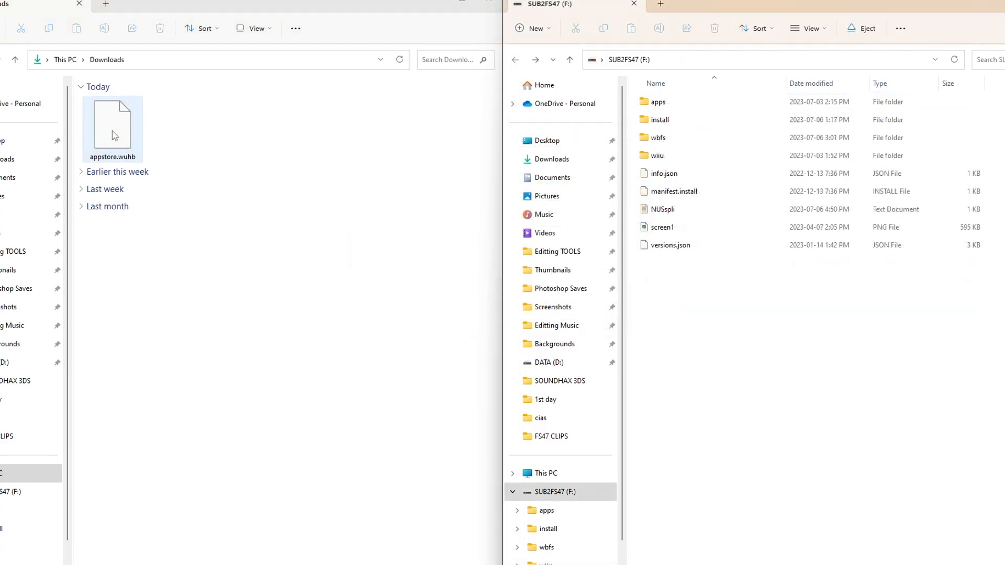
click(82, 87)
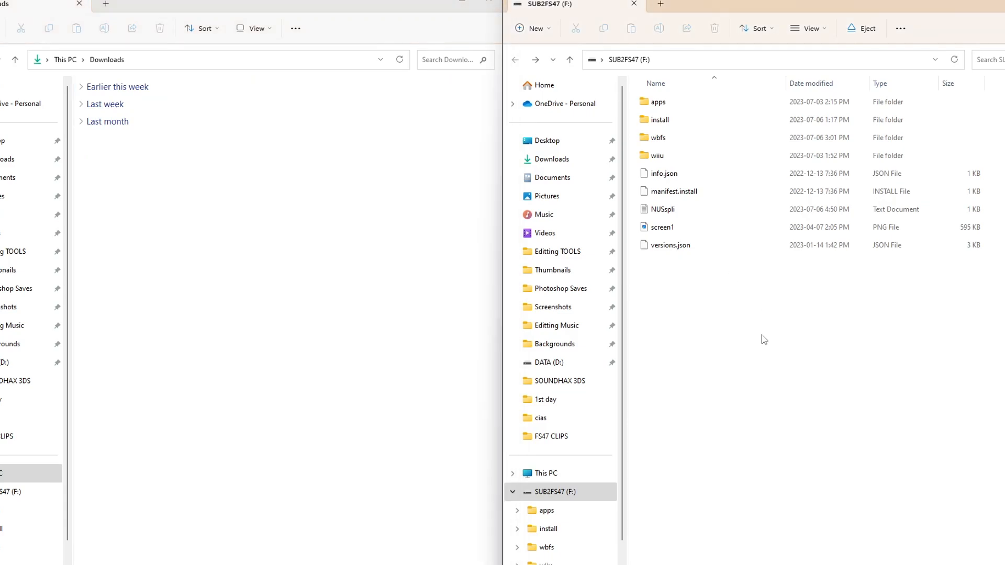
mouse_move(771, 338)
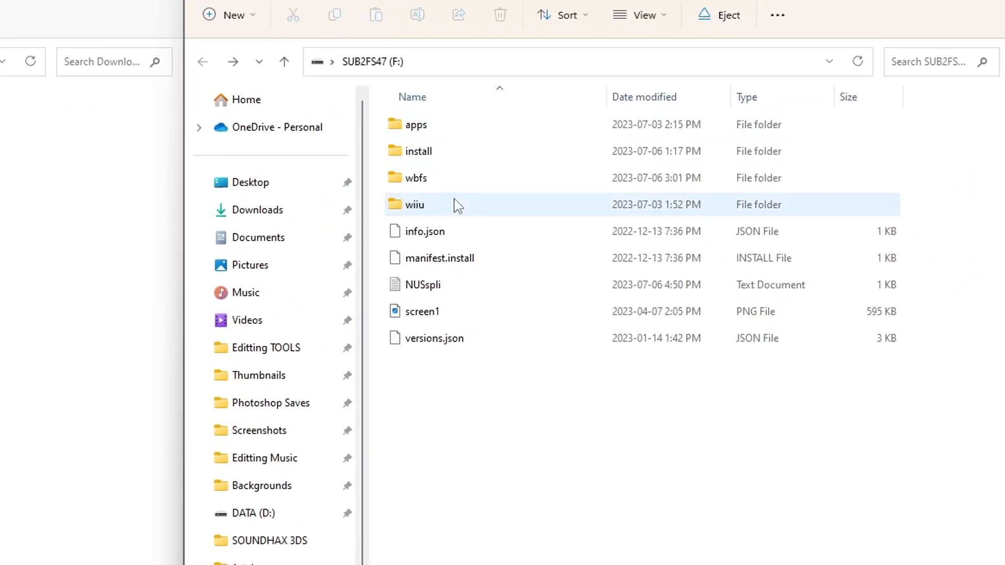
Browse the SD card's wiiu/apps folder, then go back to wiiu.
double_click(415, 205)
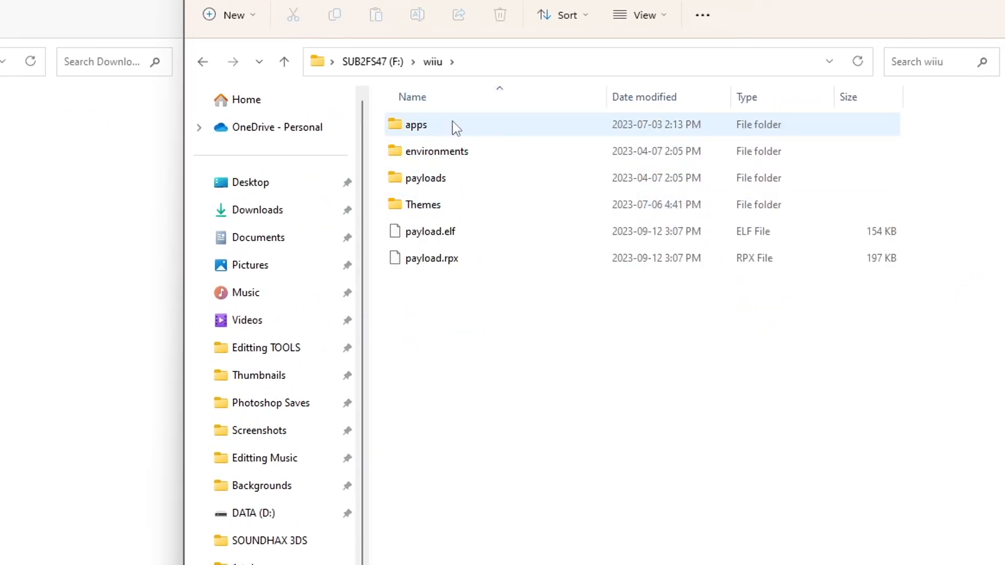
double_click(416, 124)
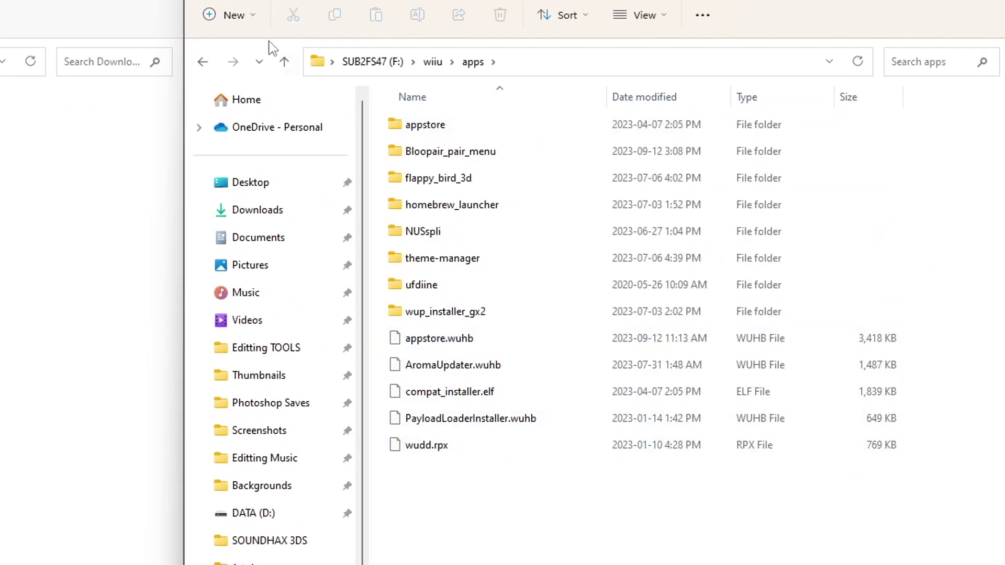
click(284, 61)
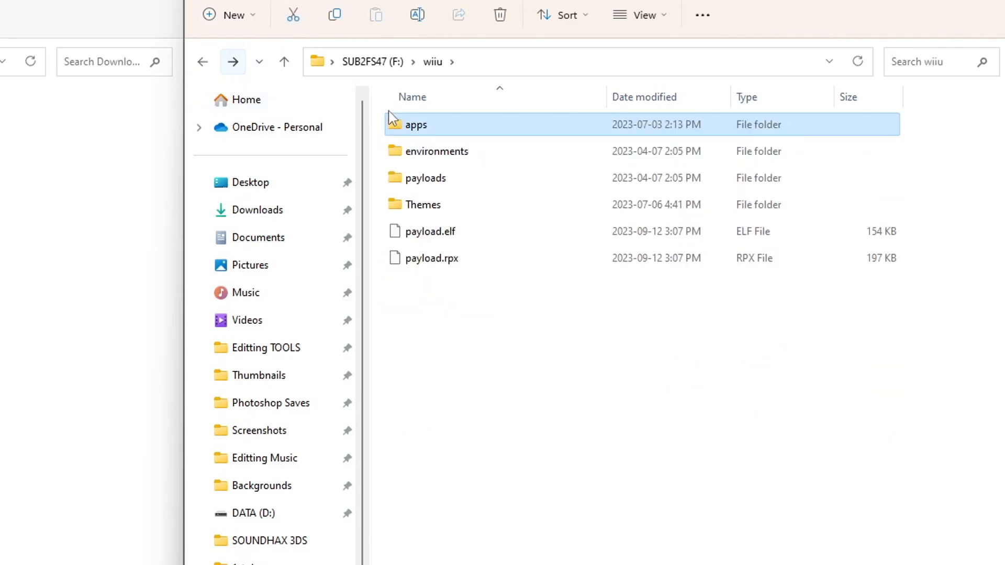
Check aroma's plugins folder for the screenshot and sdcafiine plugins, then return to the card root.
double_click(441, 150)
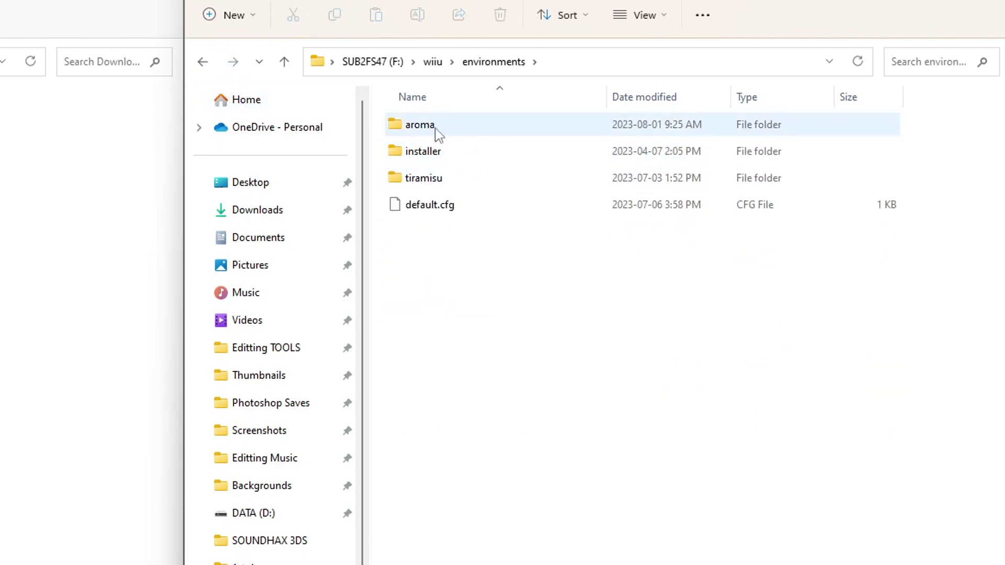
mouse_move(465, 131)
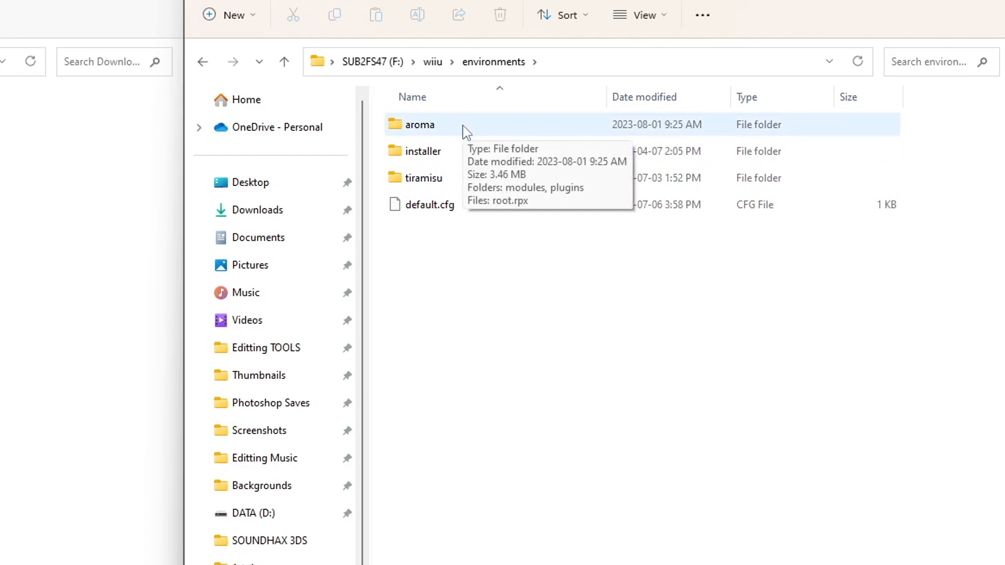
mouse_move(459, 128)
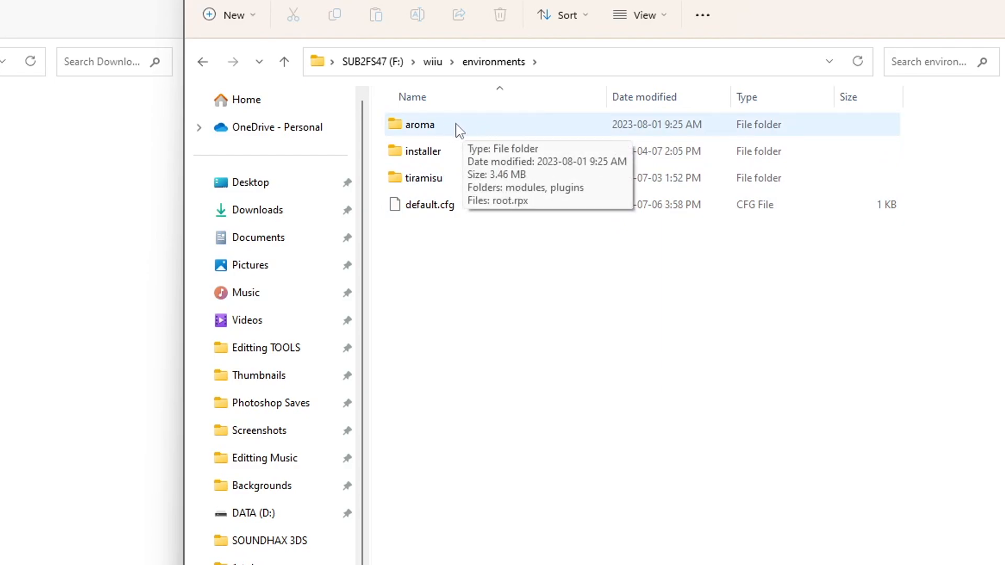
double_click(420, 124)
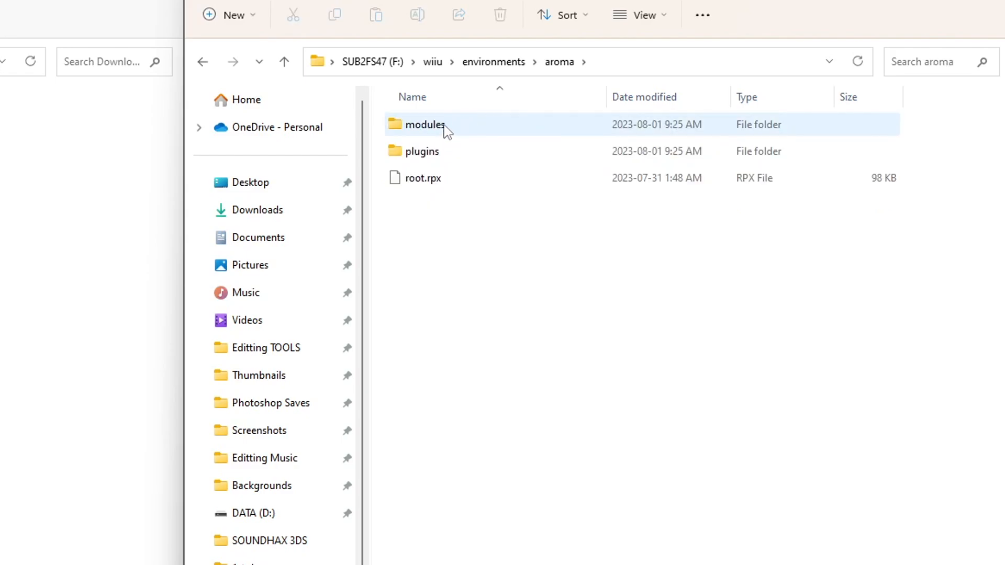
mouse_move(506, 153)
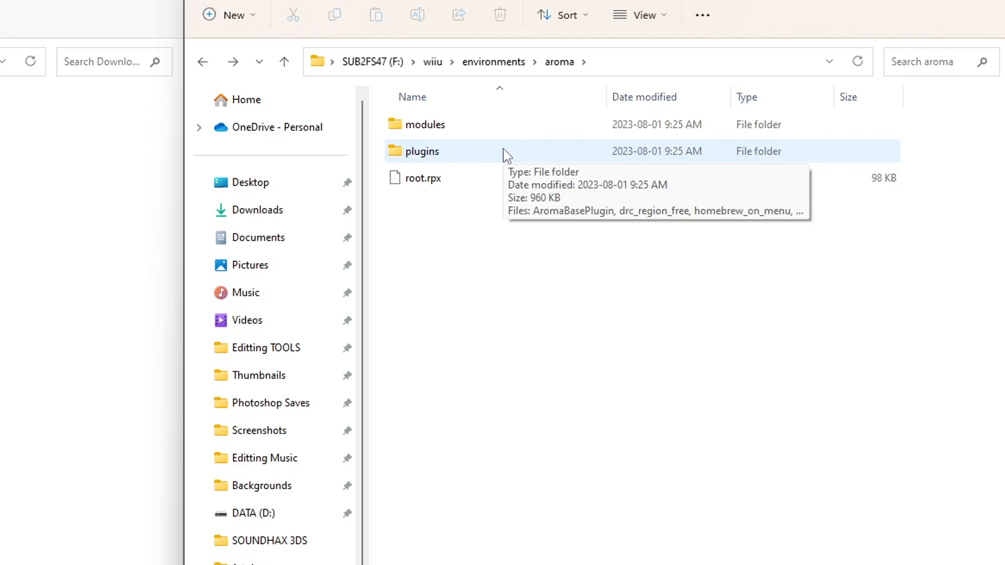
double_click(422, 151)
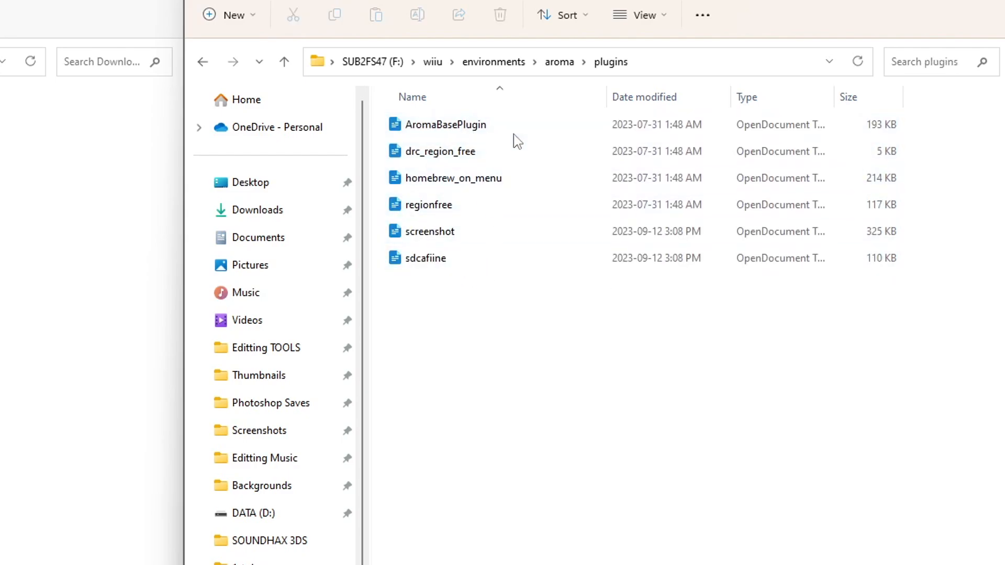
mouse_move(457, 159)
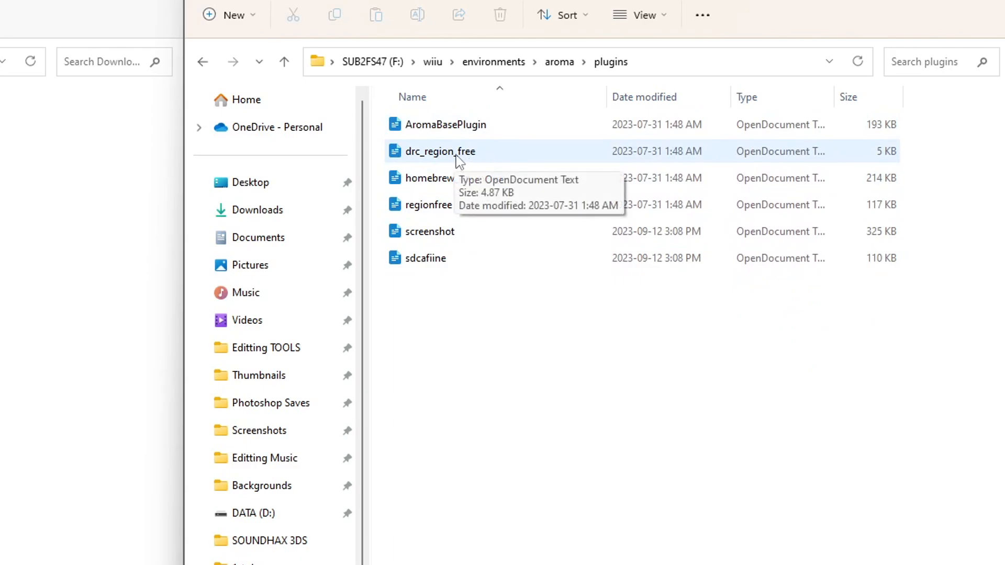
mouse_move(427, 205)
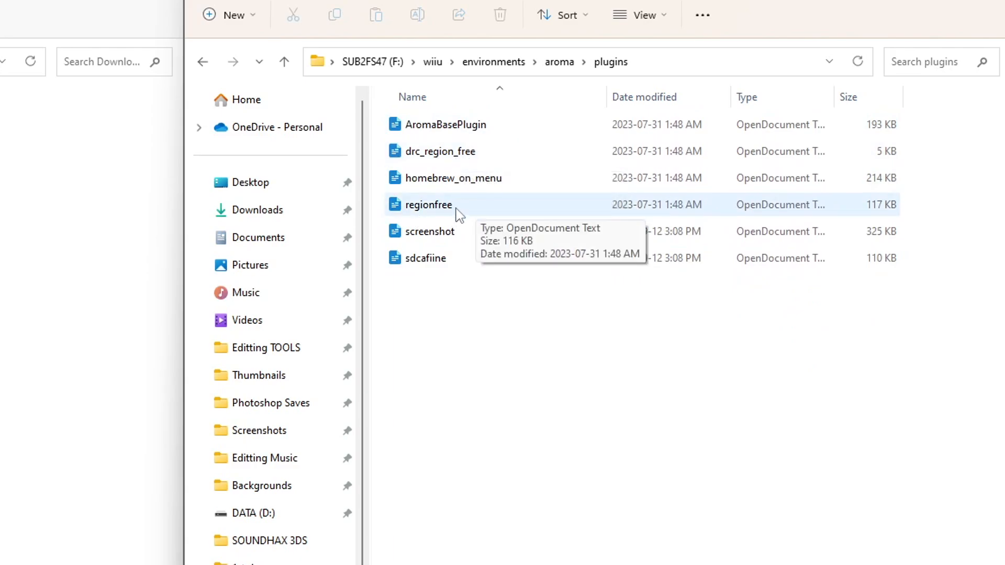
mouse_move(585, 405)
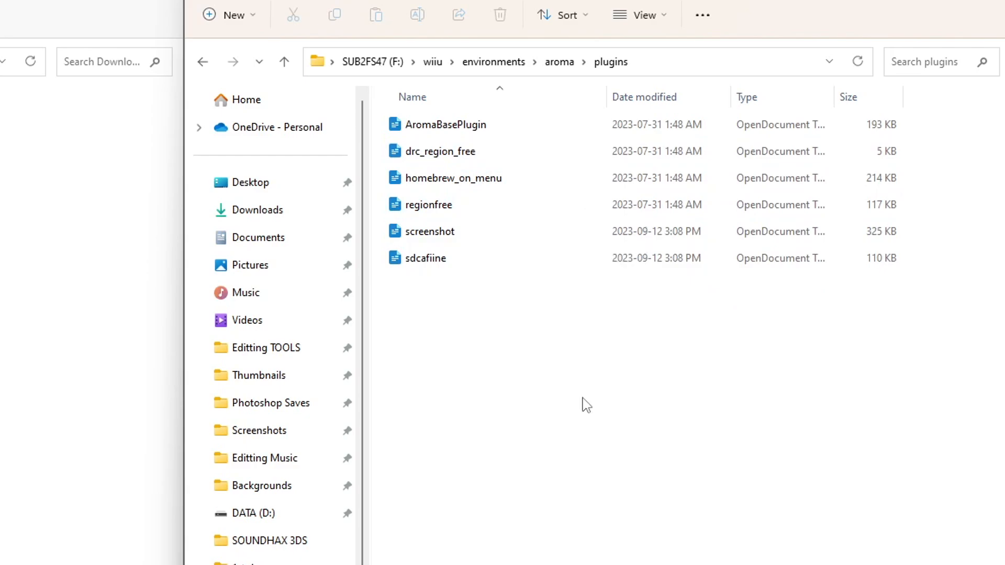
mouse_move(697, 322)
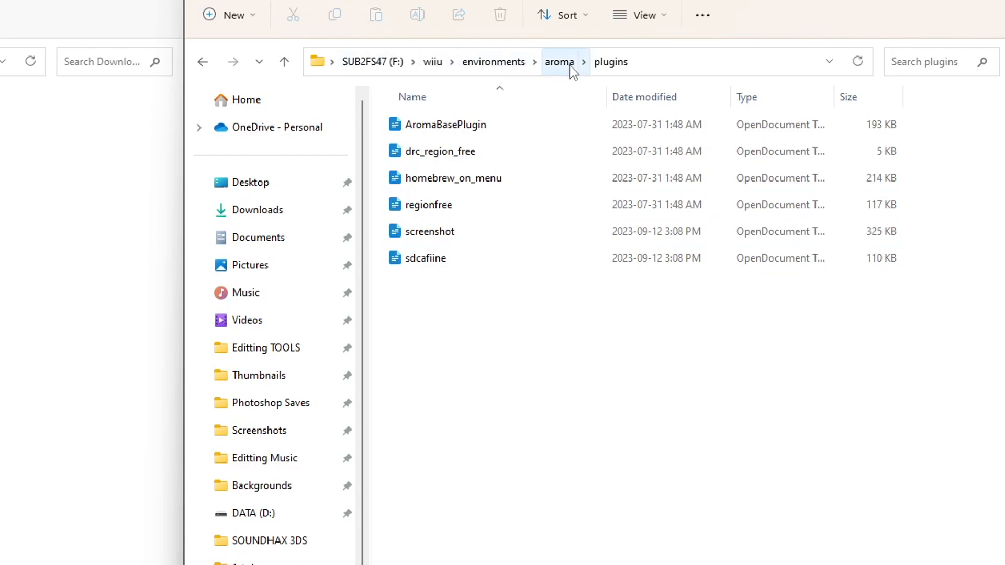
click(372, 62)
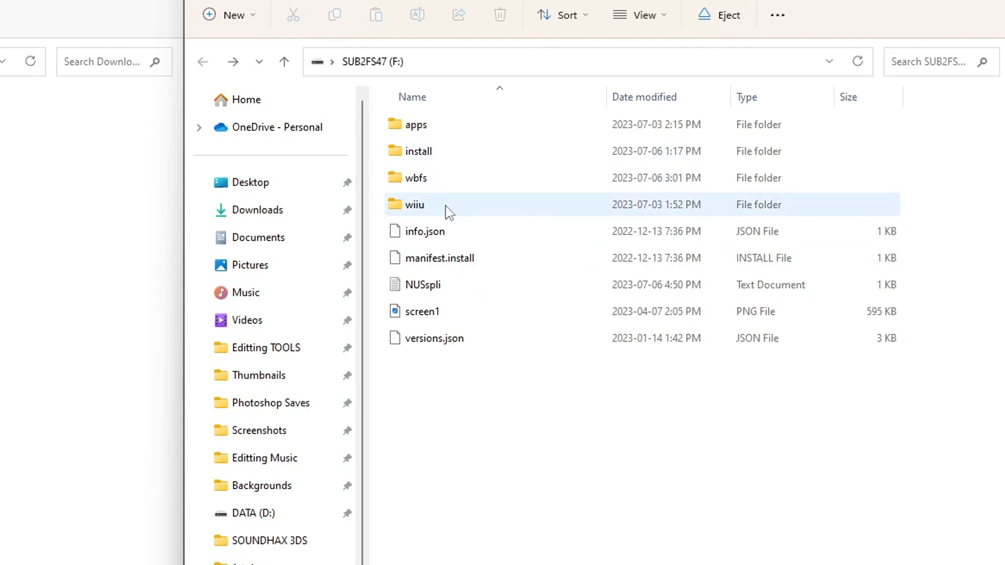
Copy 01_sigpatches.rpx from the tiramisu environment's setup modules folder.
double_click(415, 205)
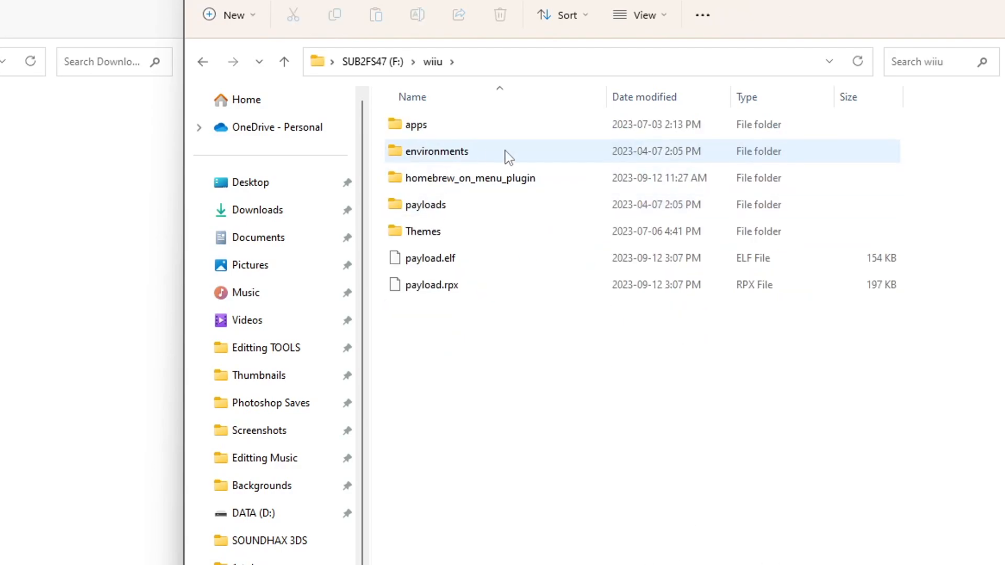
double_click(437, 151)
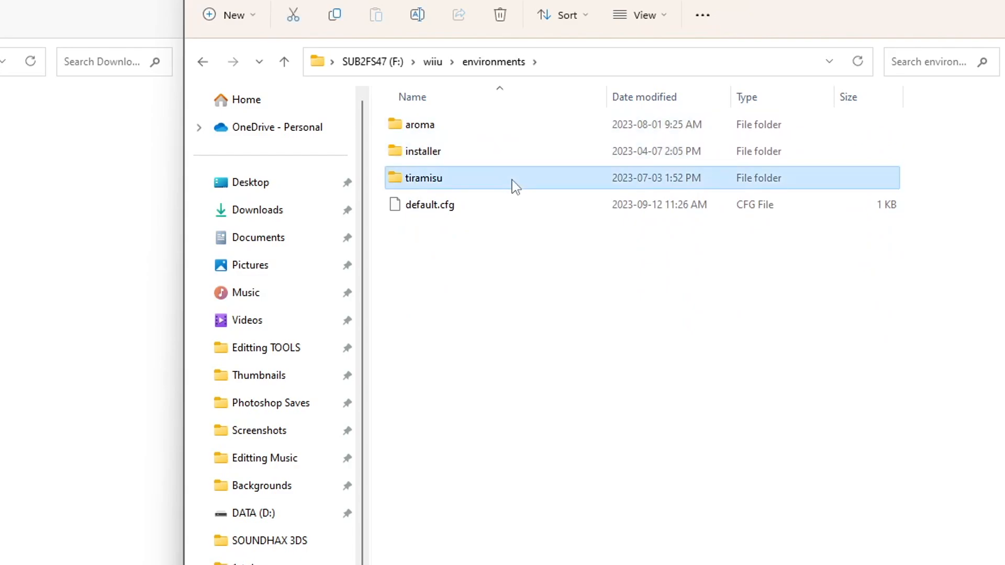
double_click(423, 178)
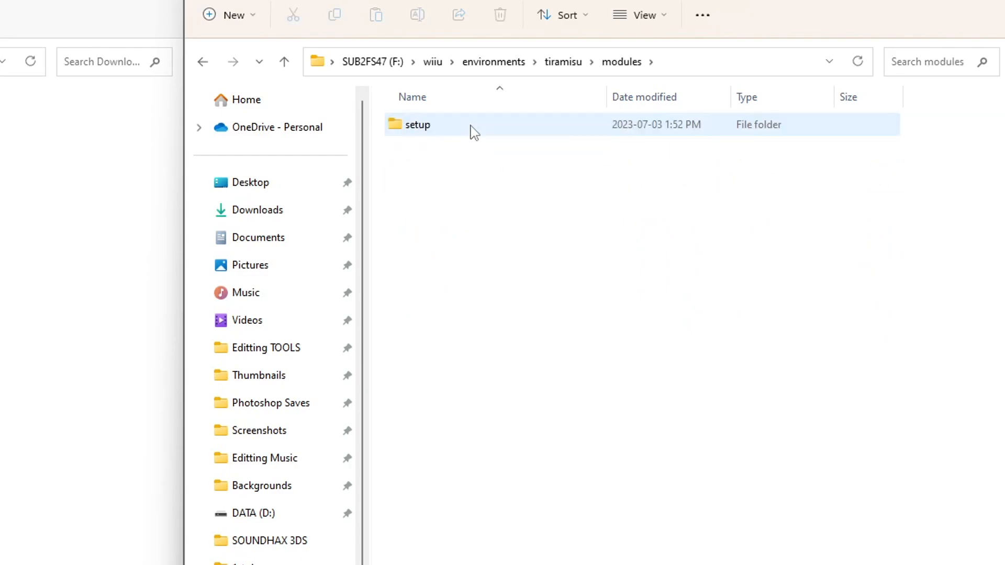
double_click(417, 125)
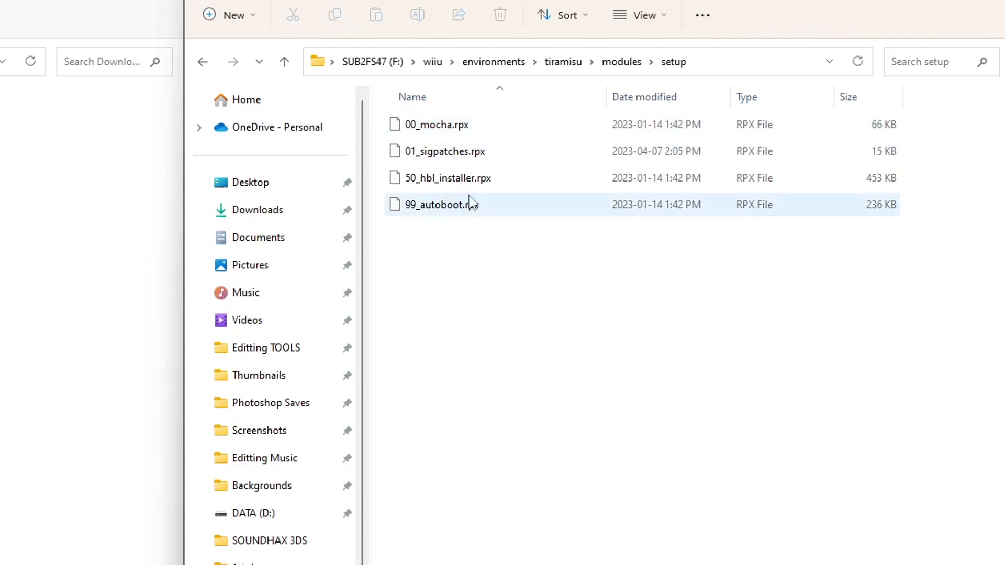
click(445, 150)
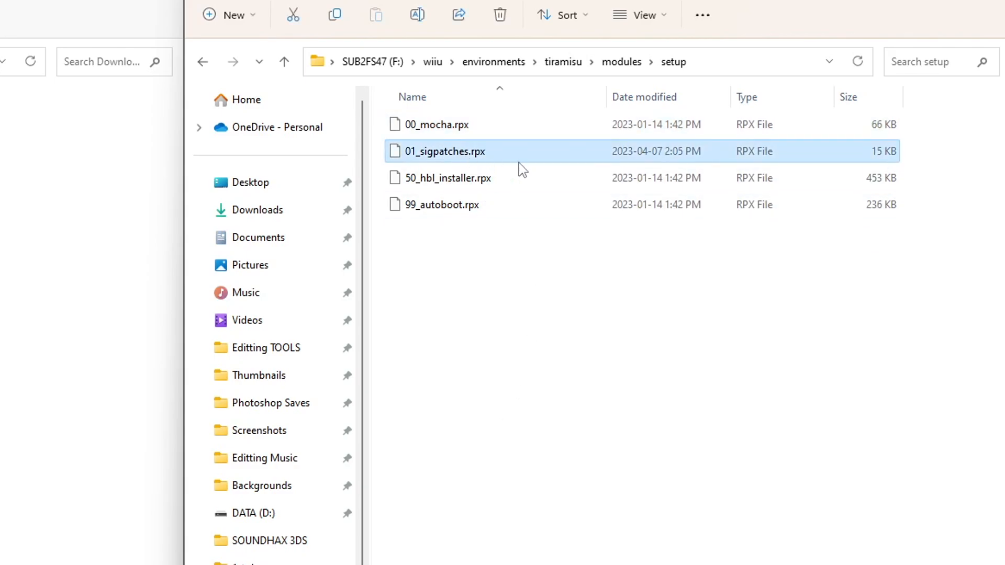
mouse_move(446, 158)
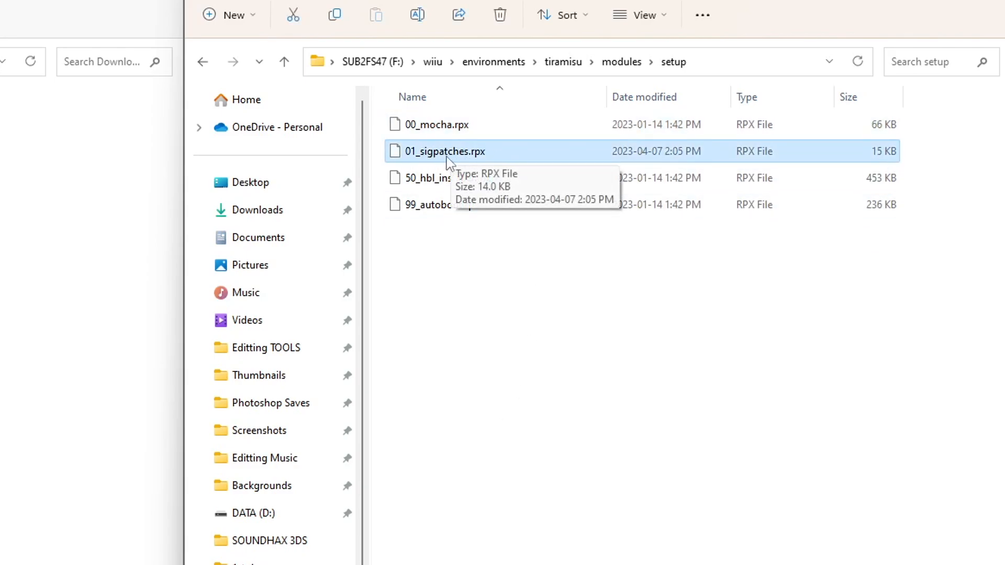
right_click(444, 151)
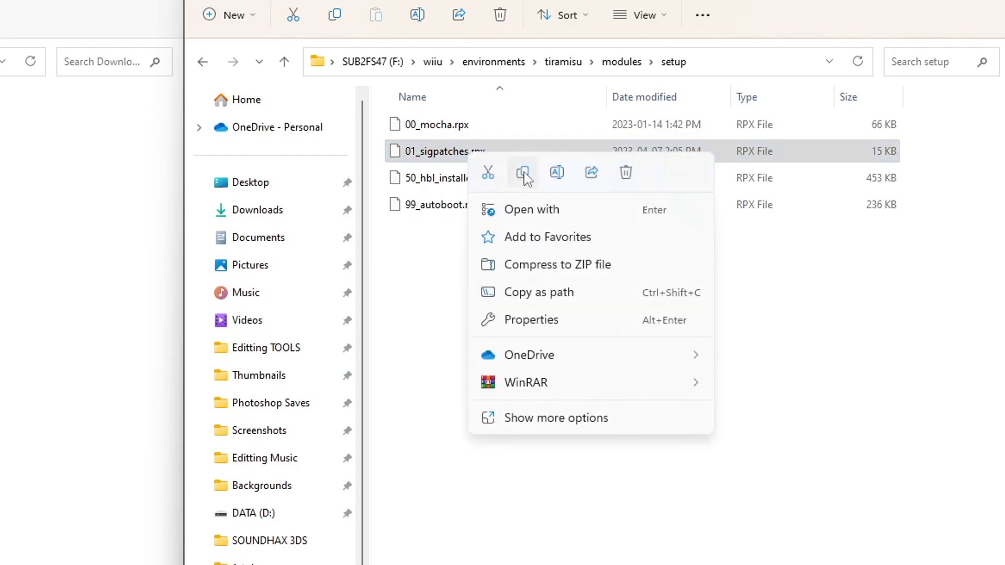
click(202, 62)
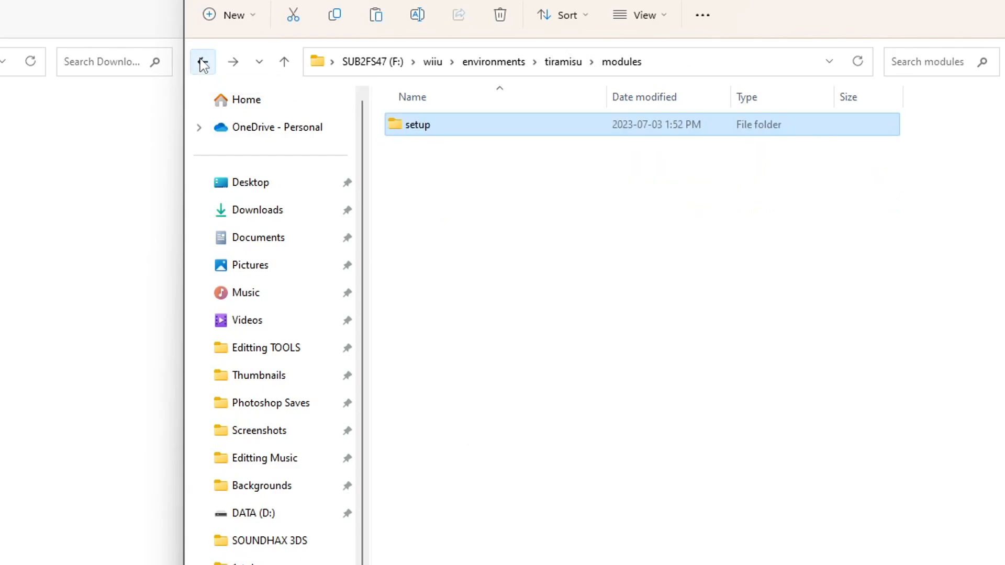
Paste 01_sigpatches.rpx into the aroma environment's modules/setup folder.
click(202, 62)
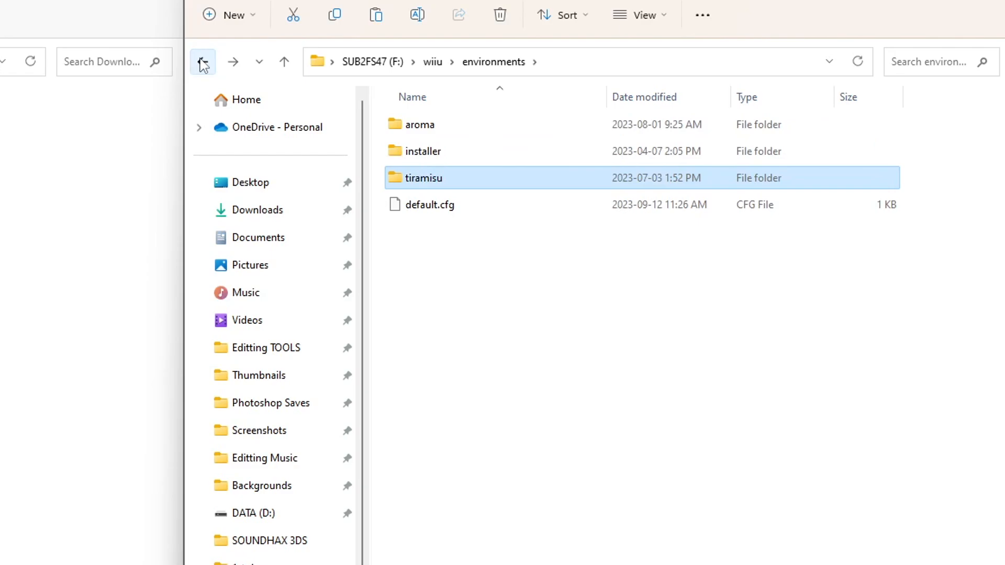
mouse_move(459, 131)
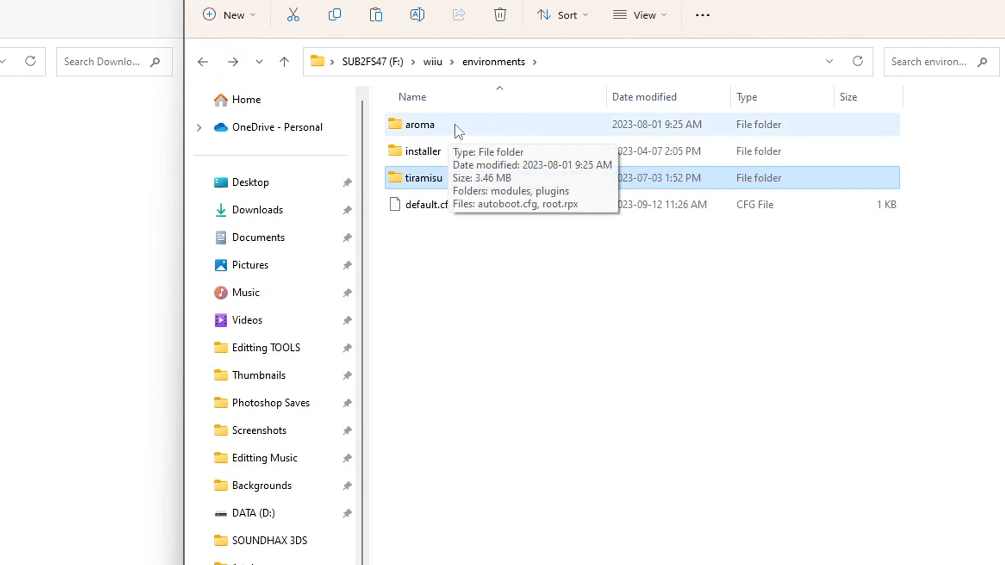
double_click(420, 125)
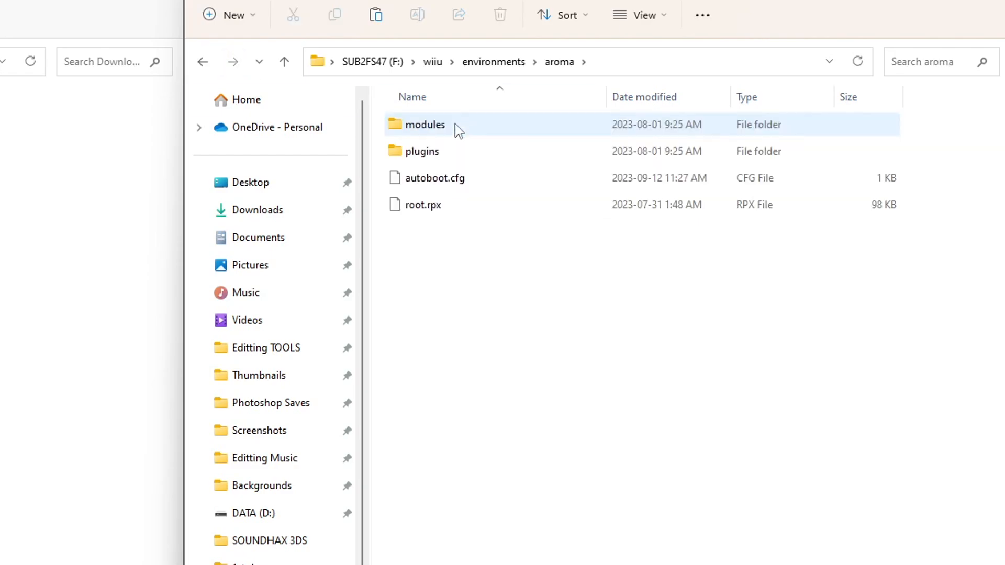
double_click(427, 125)
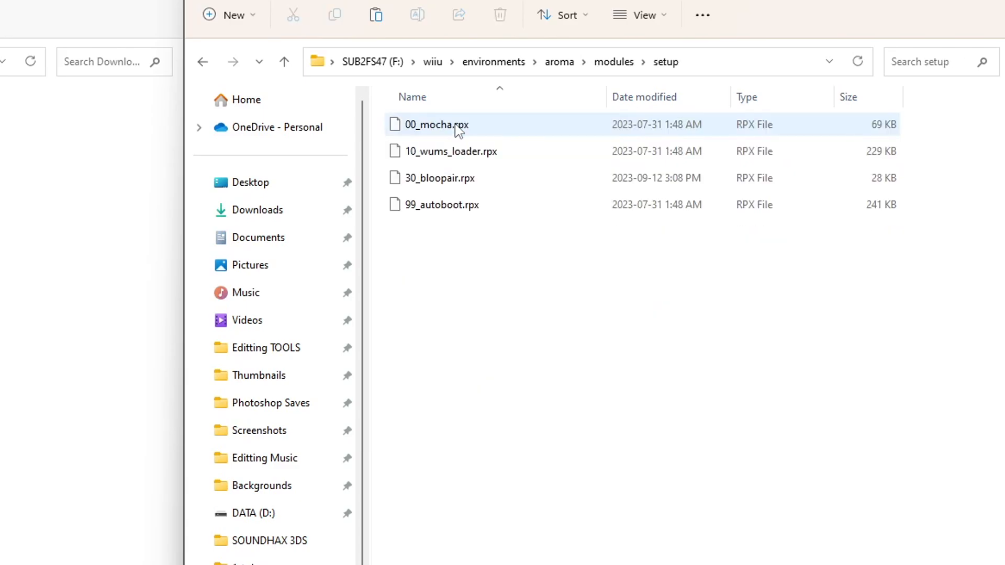
right_click(538, 359)
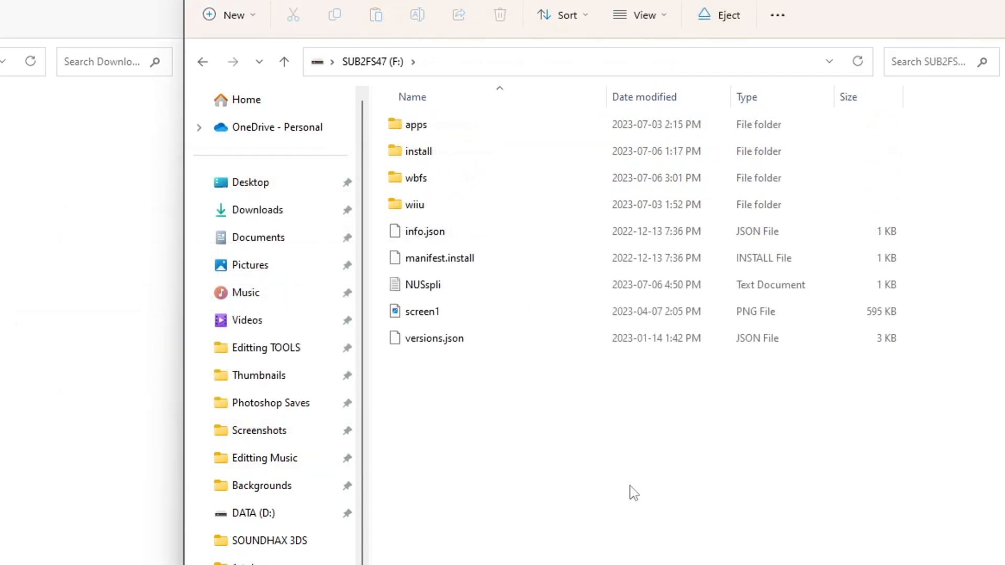
mouse_move(669, 502)
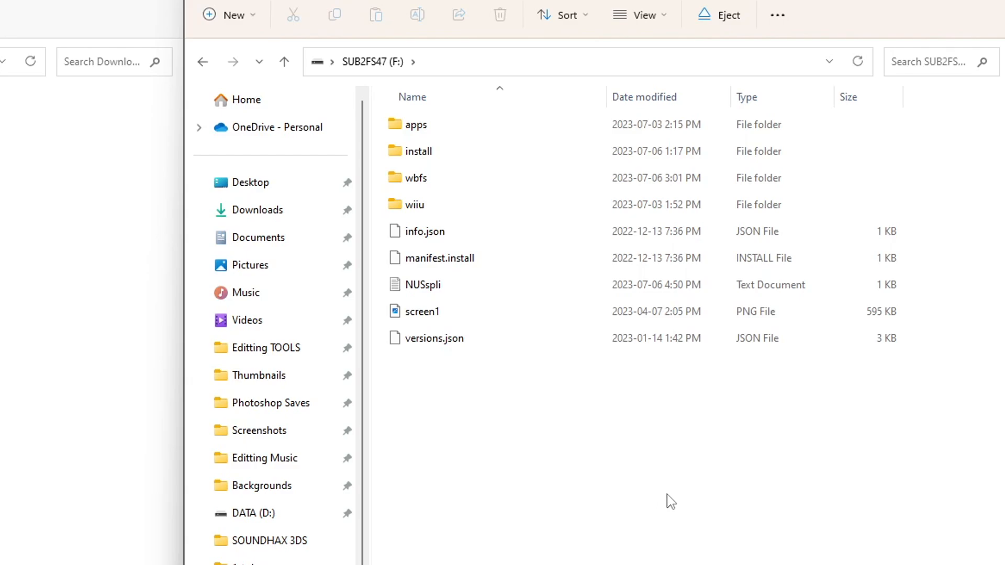